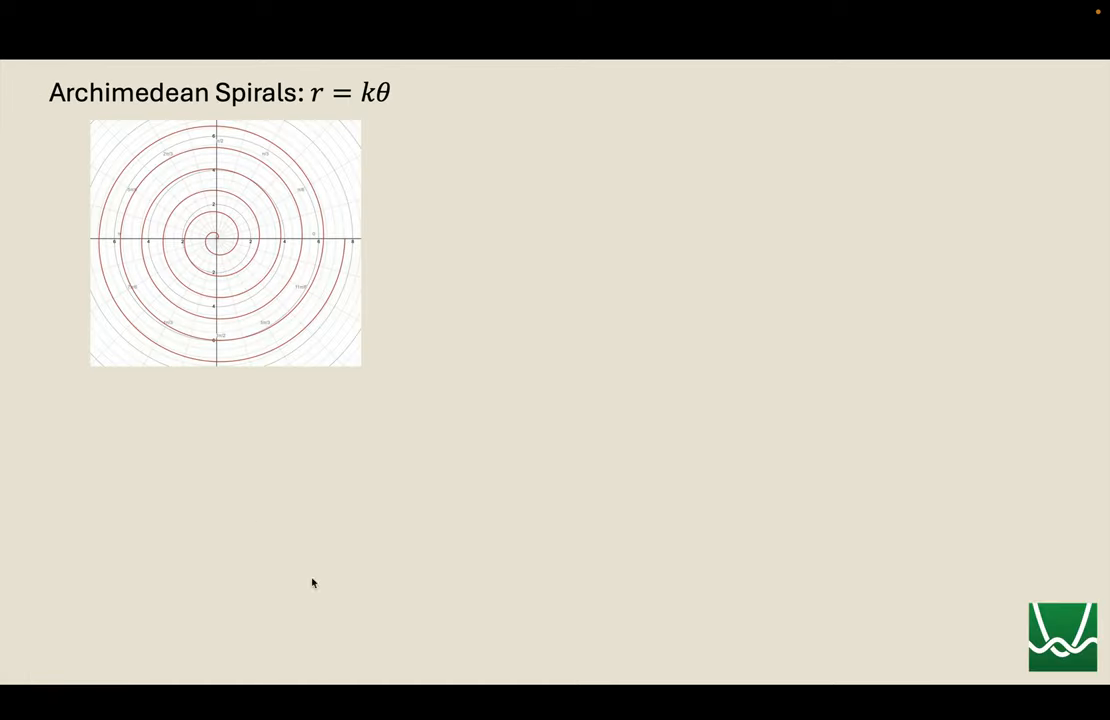
pyautogui.moveTo(280, 240)
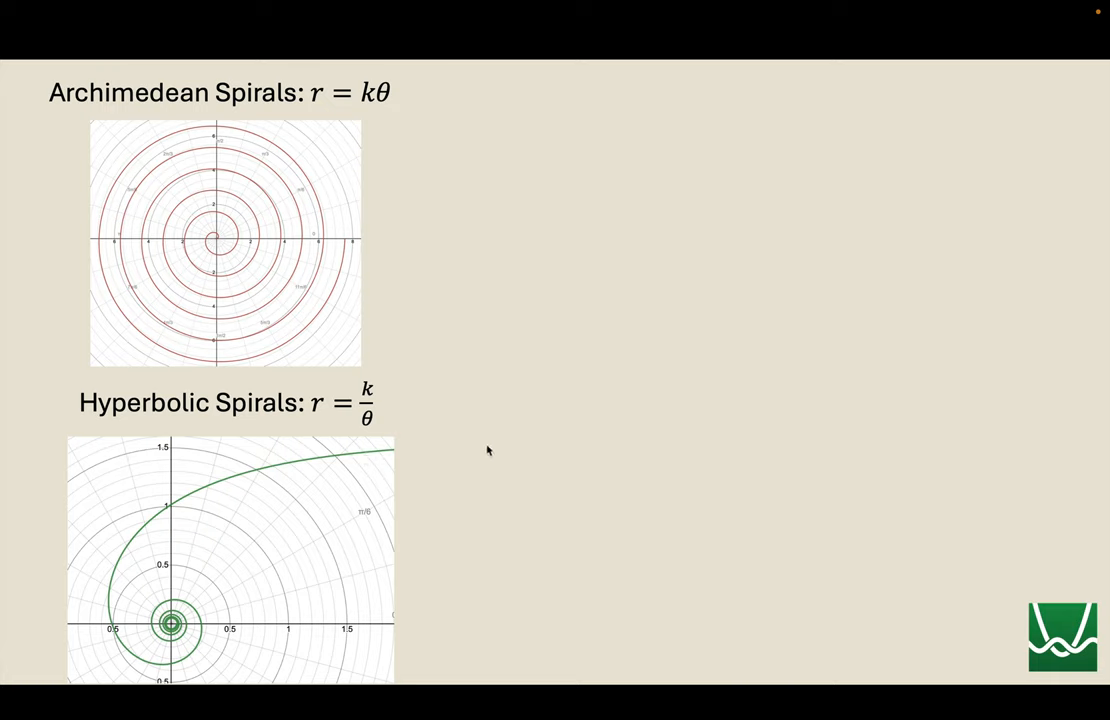
pyautogui.moveTo(589, 399)
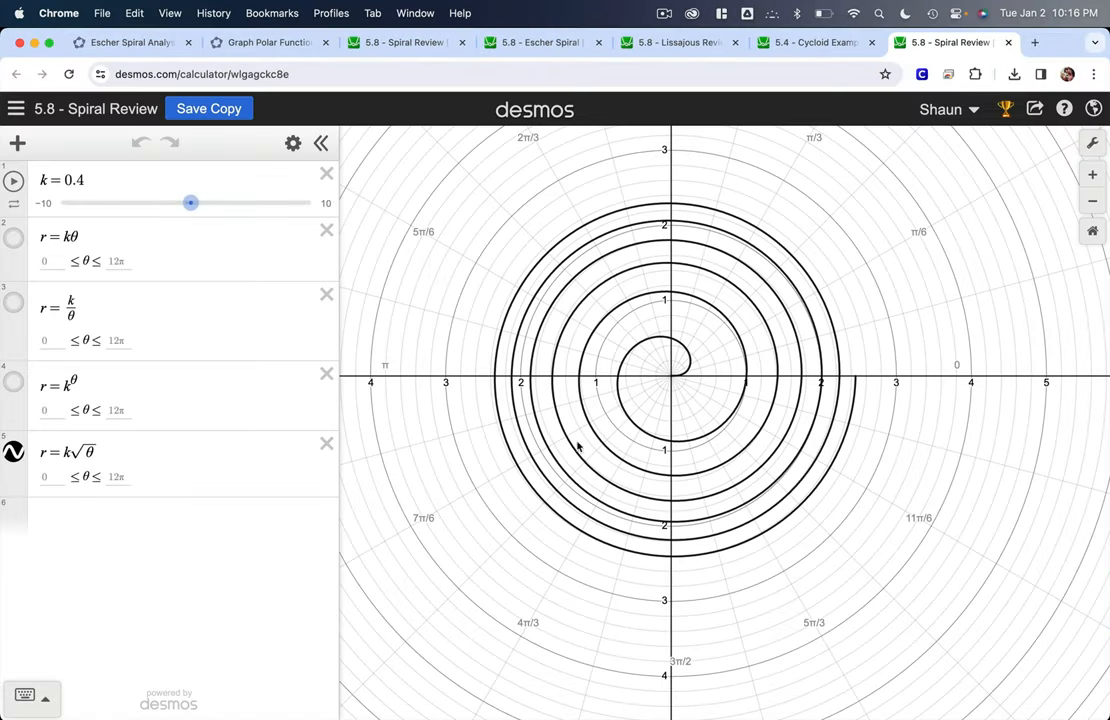
# Step: Hide r = k√θ, show r = kθ with k at 0.1, and add a blank row below
pyautogui.click(14, 453)
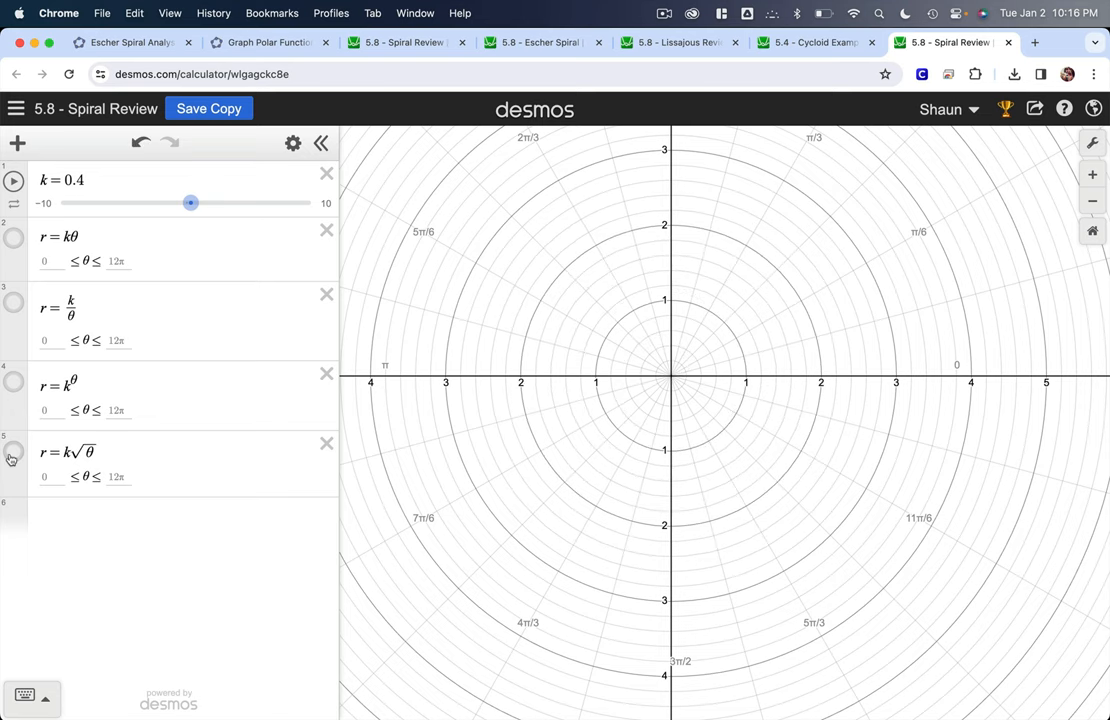
pyautogui.moveTo(513, 311)
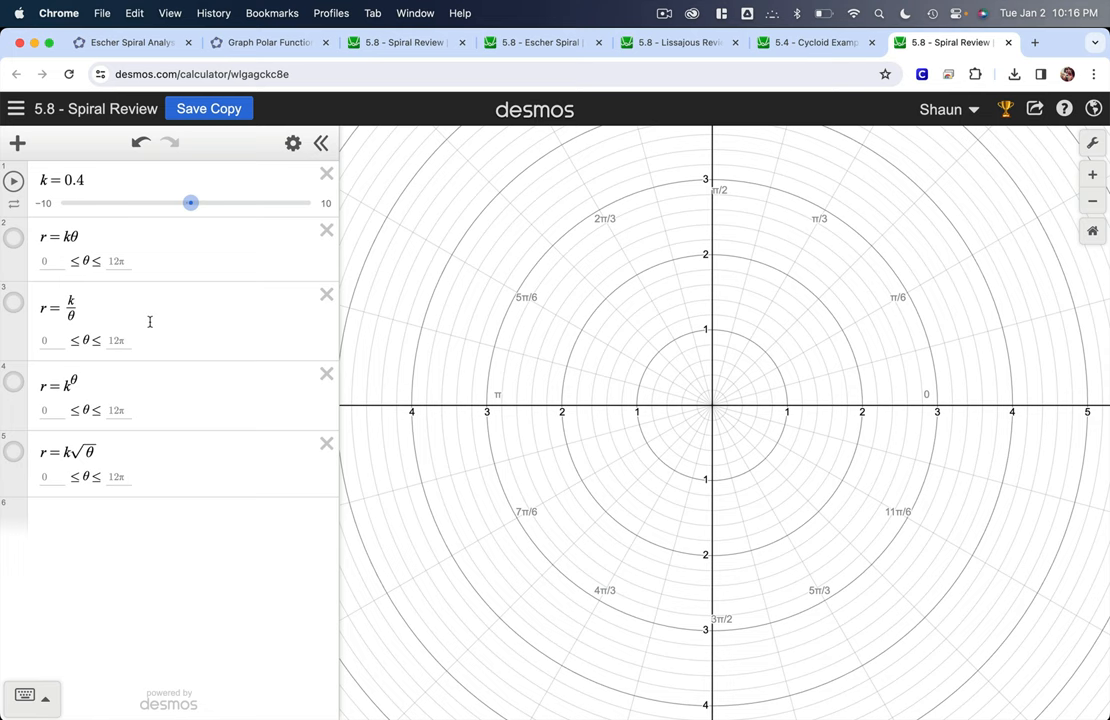
pyautogui.click(14, 238)
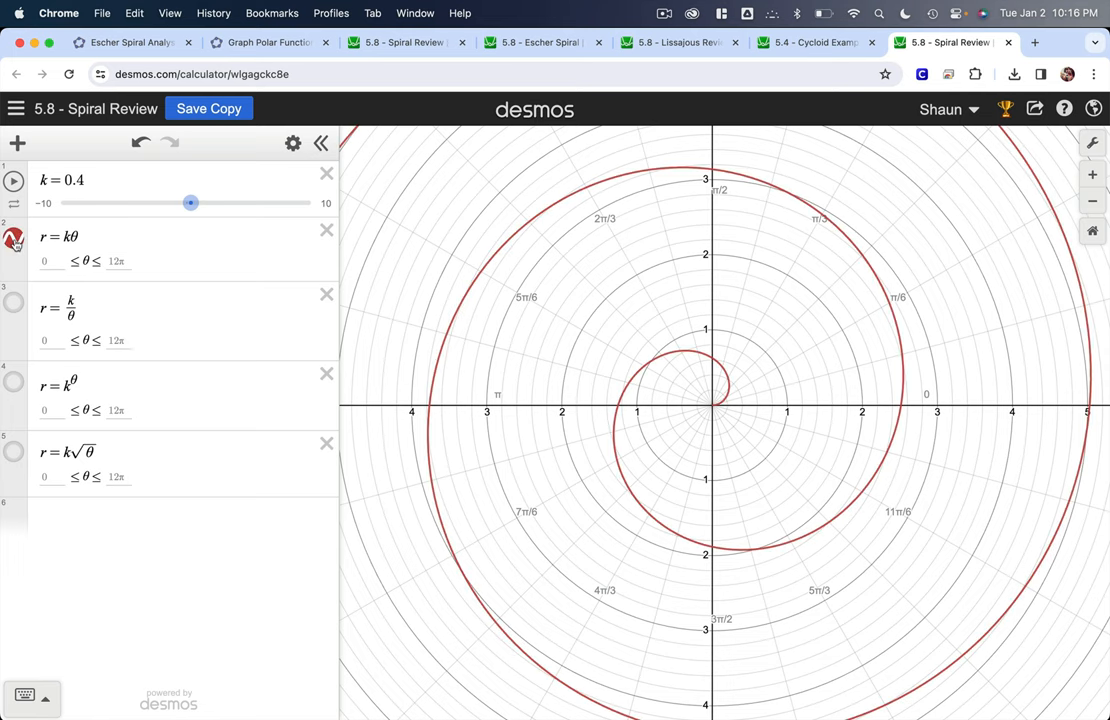
pyautogui.moveTo(190, 203); pyautogui.dragTo(185, 203)
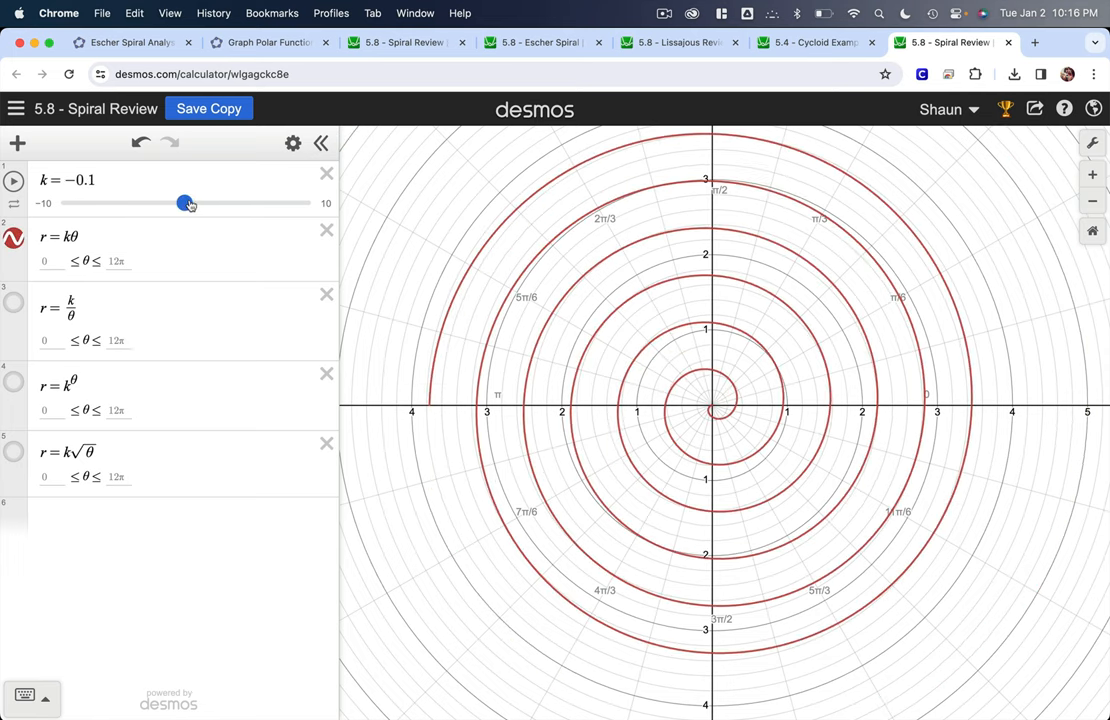
pyautogui.moveTo(180, 203); pyautogui.dragTo(192, 203)
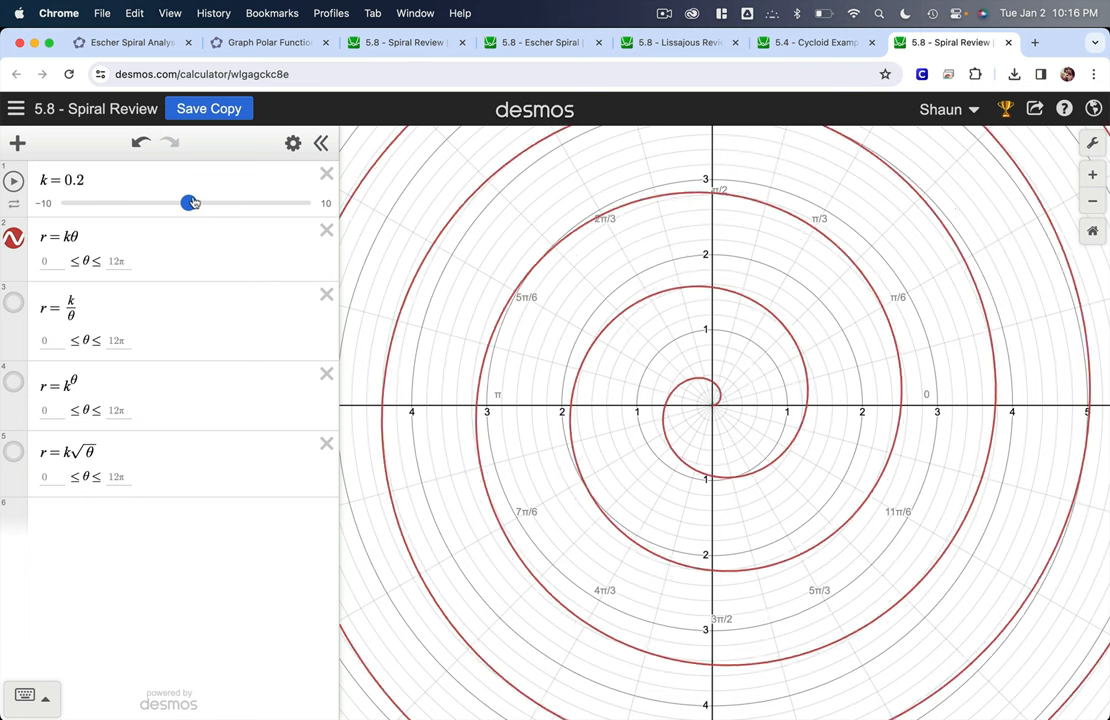
pyautogui.moveTo(192, 203); pyautogui.dragTo(187, 203)
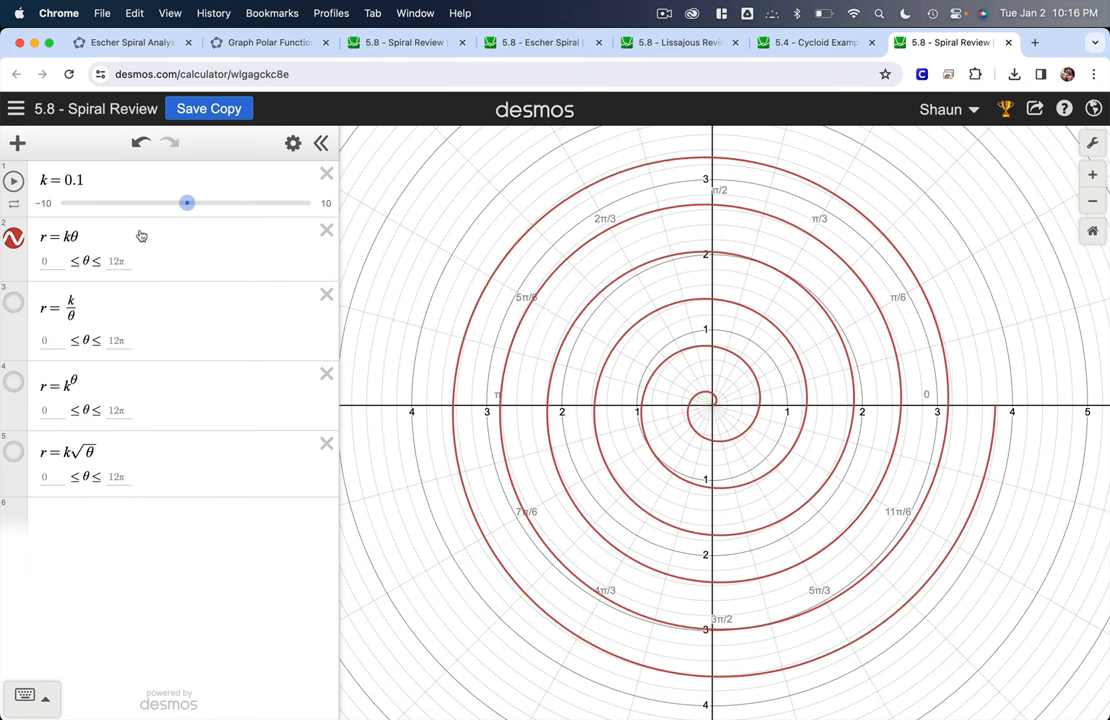
pyautogui.click(173, 236)
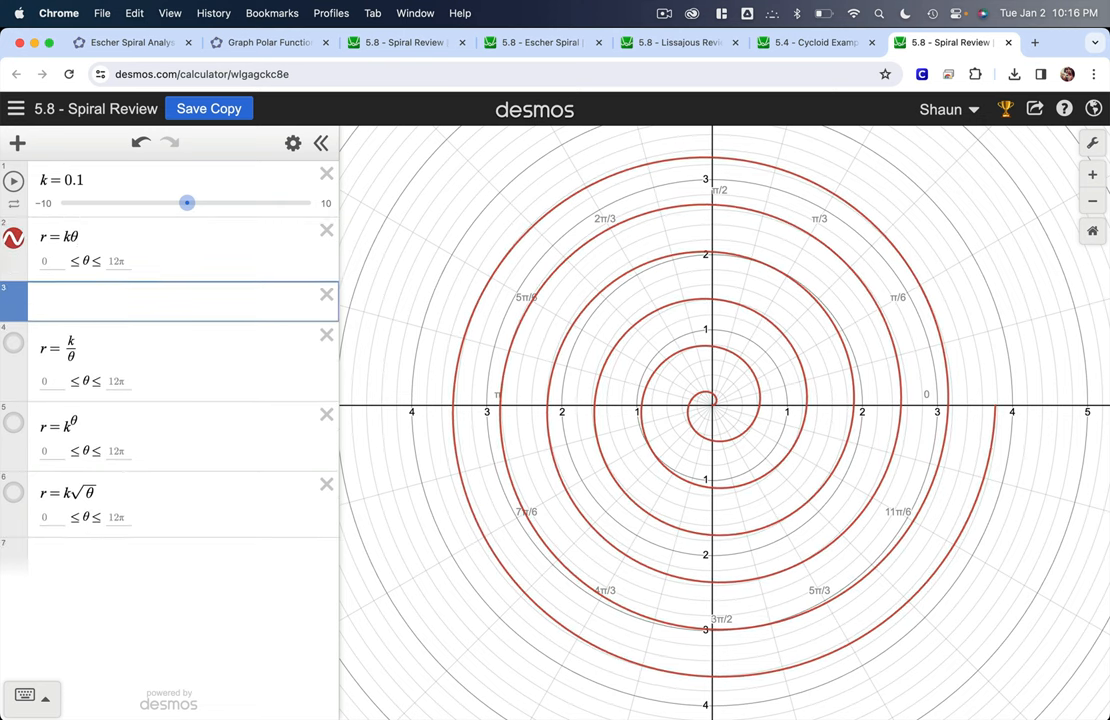
# Step: Enter r = (3/π)θ in the new row with 0 ≤ θ ≤ 12π
pyautogui.write('r = 3/π θ')
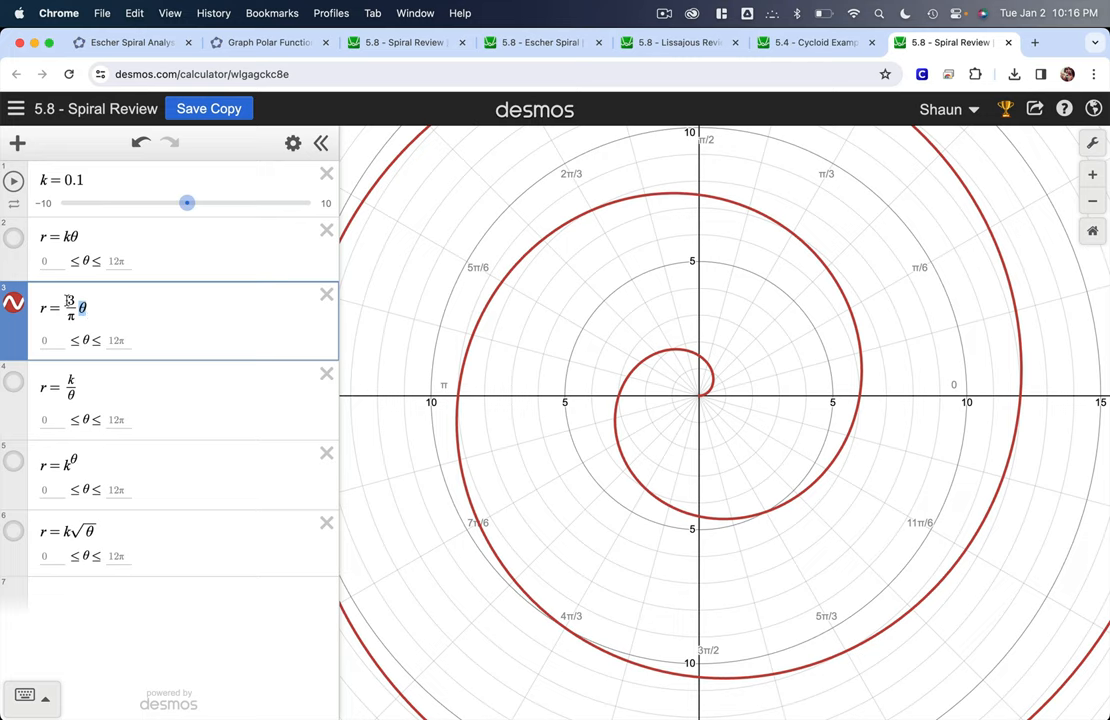
pyautogui.write('3')
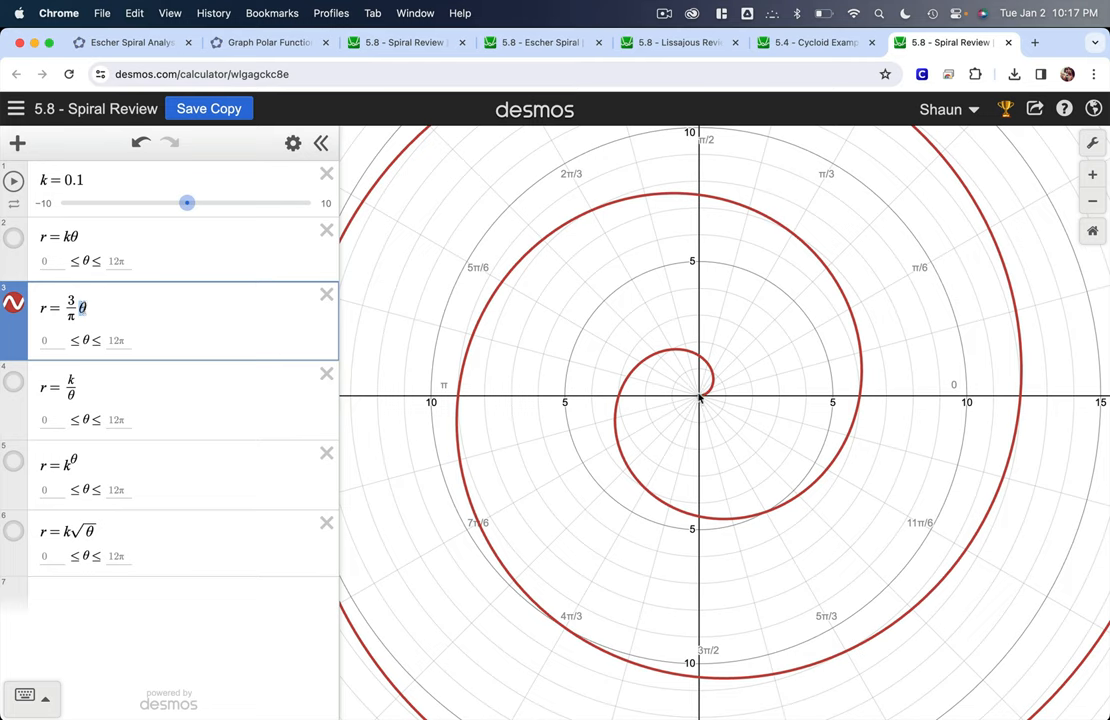
pyautogui.moveTo(700, 360)
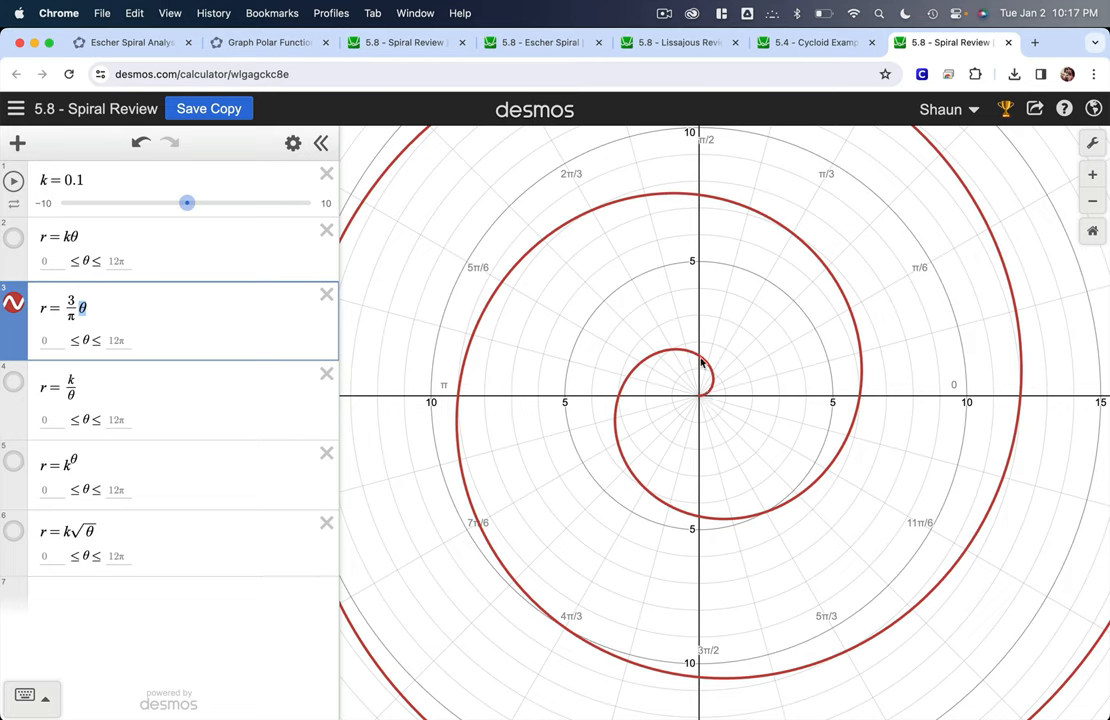
pyautogui.moveTo(702, 362)
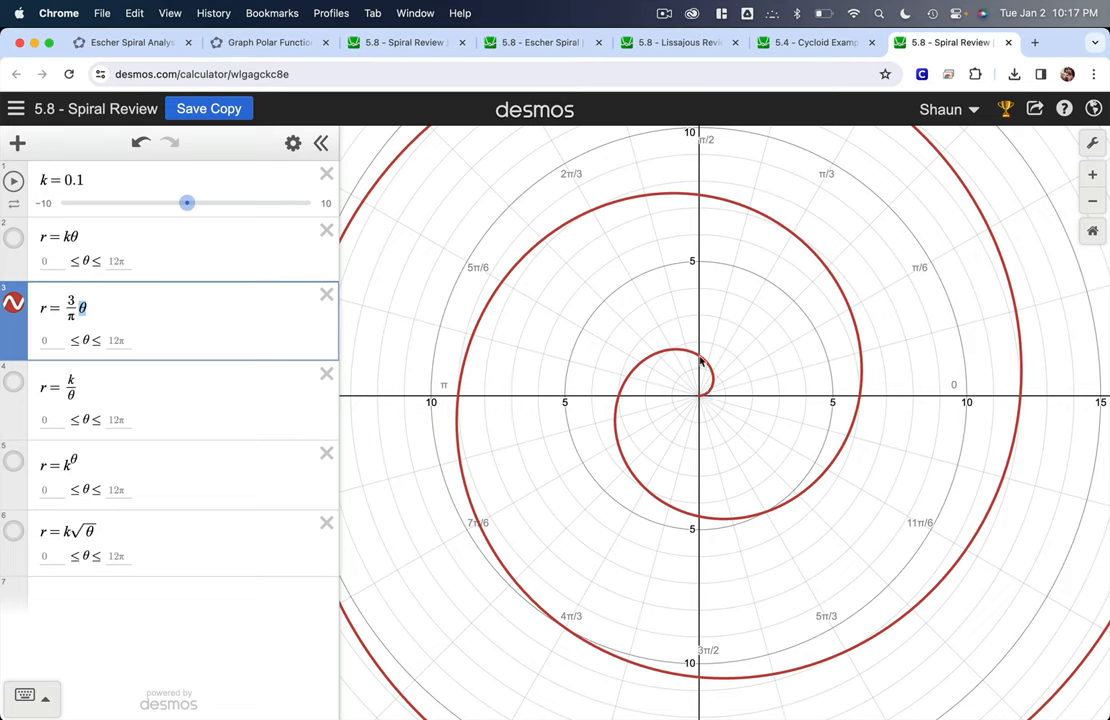
pyautogui.moveTo(620, 400)
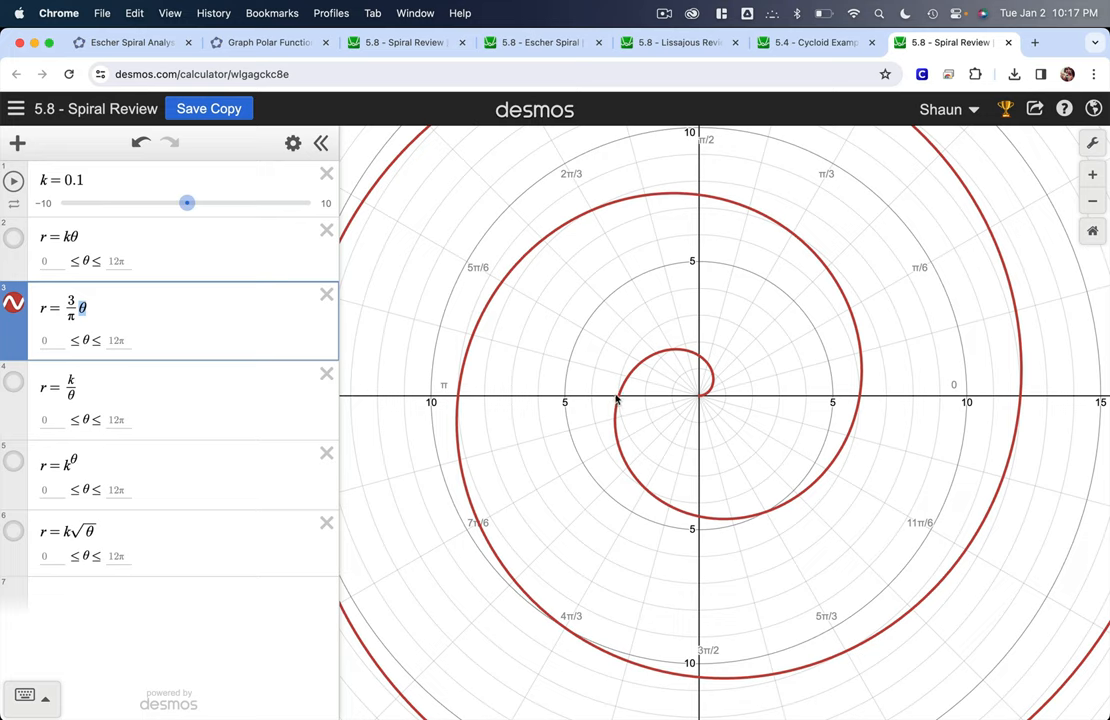
pyautogui.moveTo(620, 398)
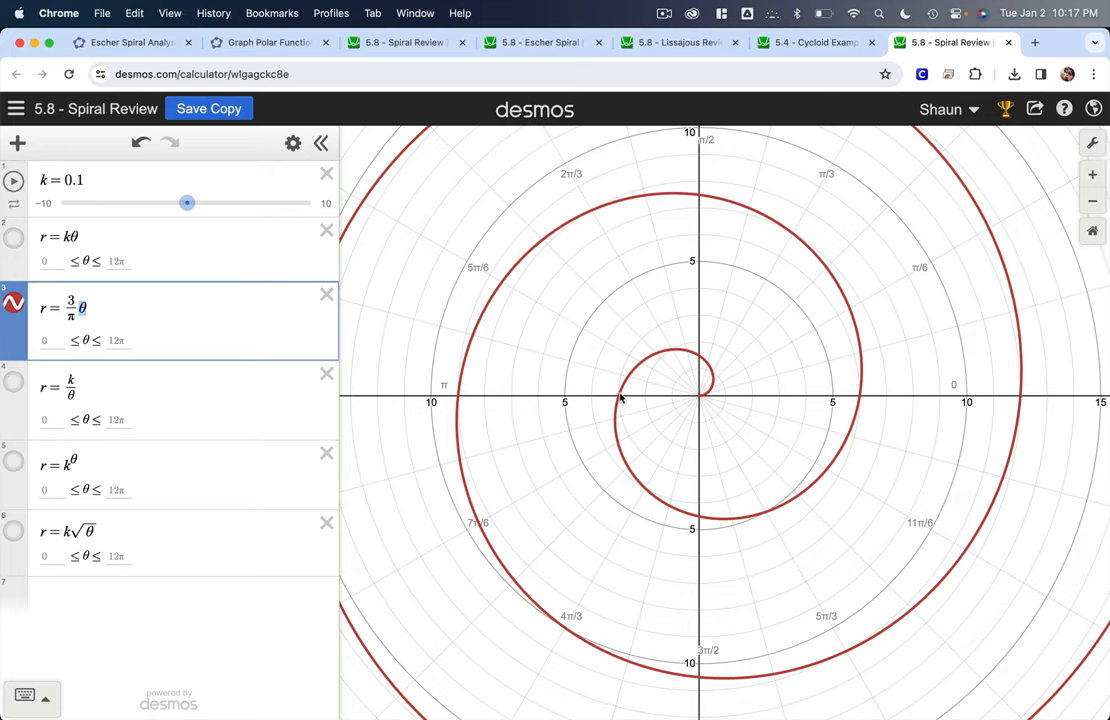
pyautogui.moveTo(690, 517)
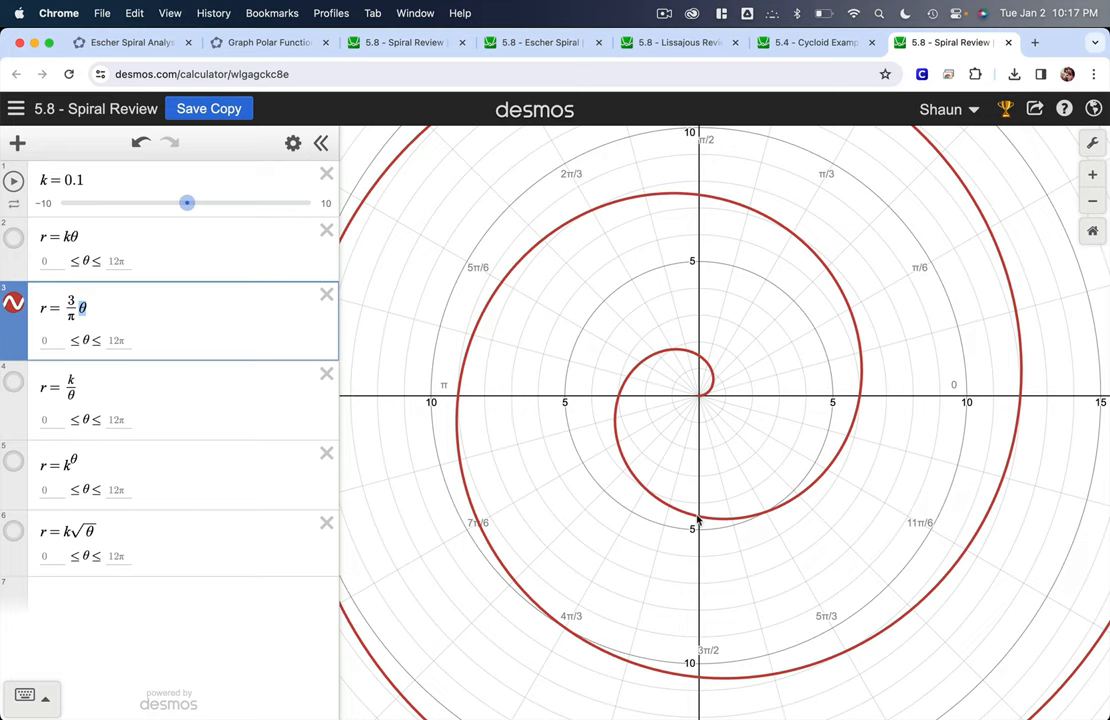
pyautogui.moveTo(701, 518)
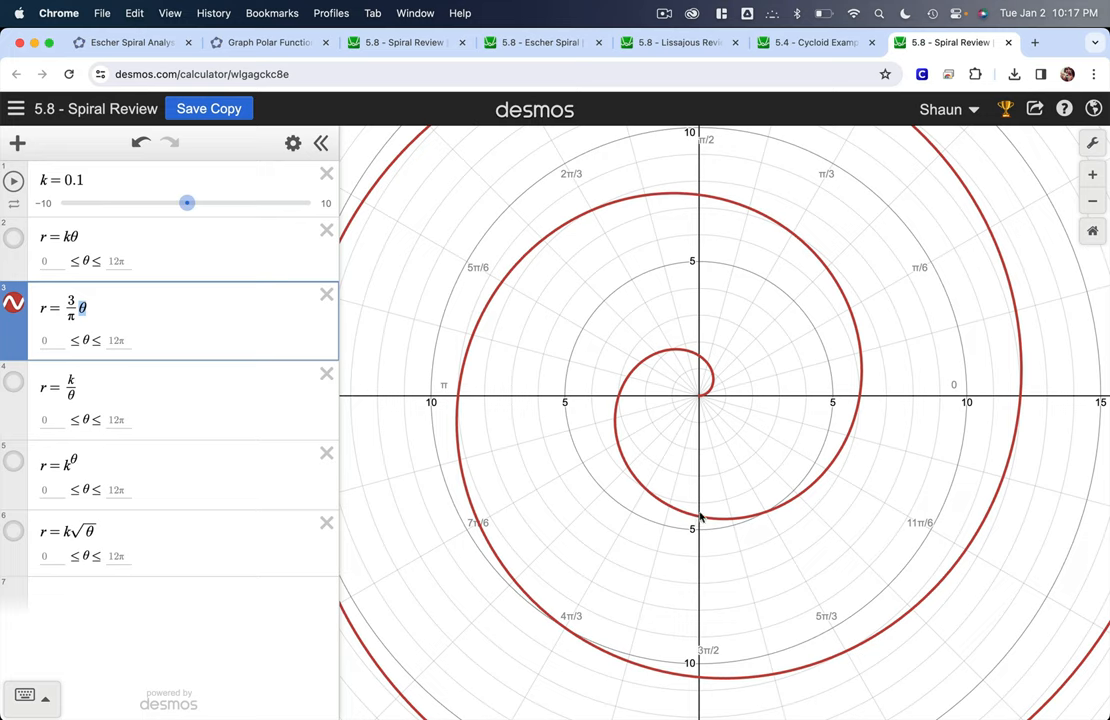
pyautogui.moveTo(848, 440)
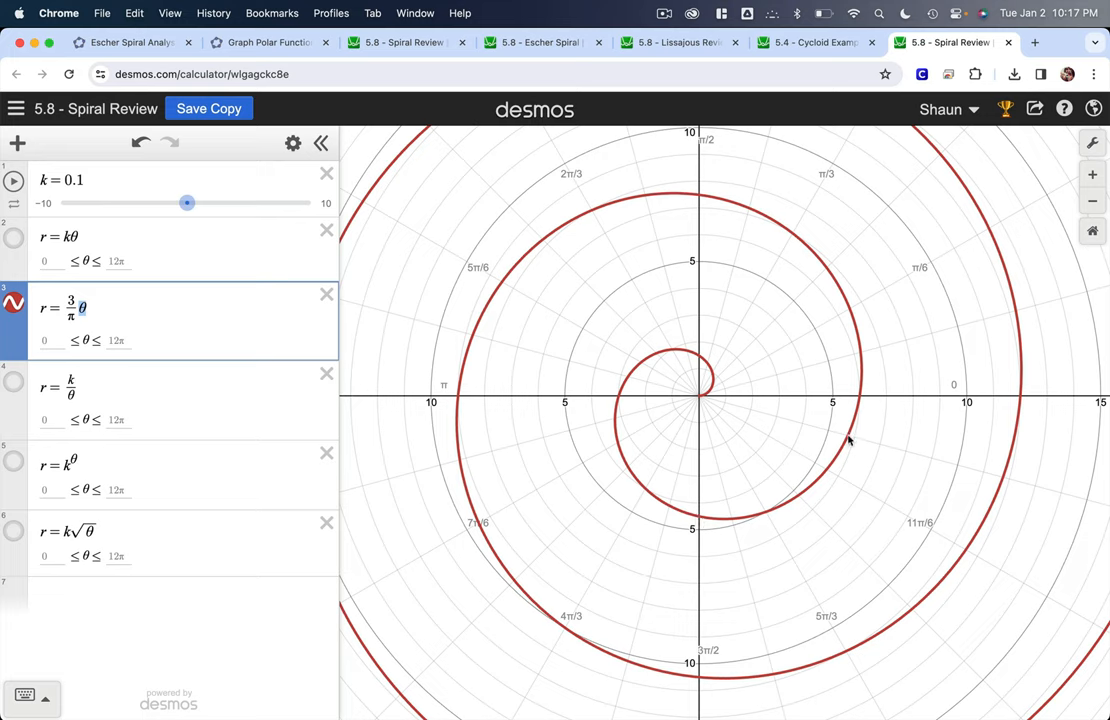
pyautogui.moveTo(860, 400)
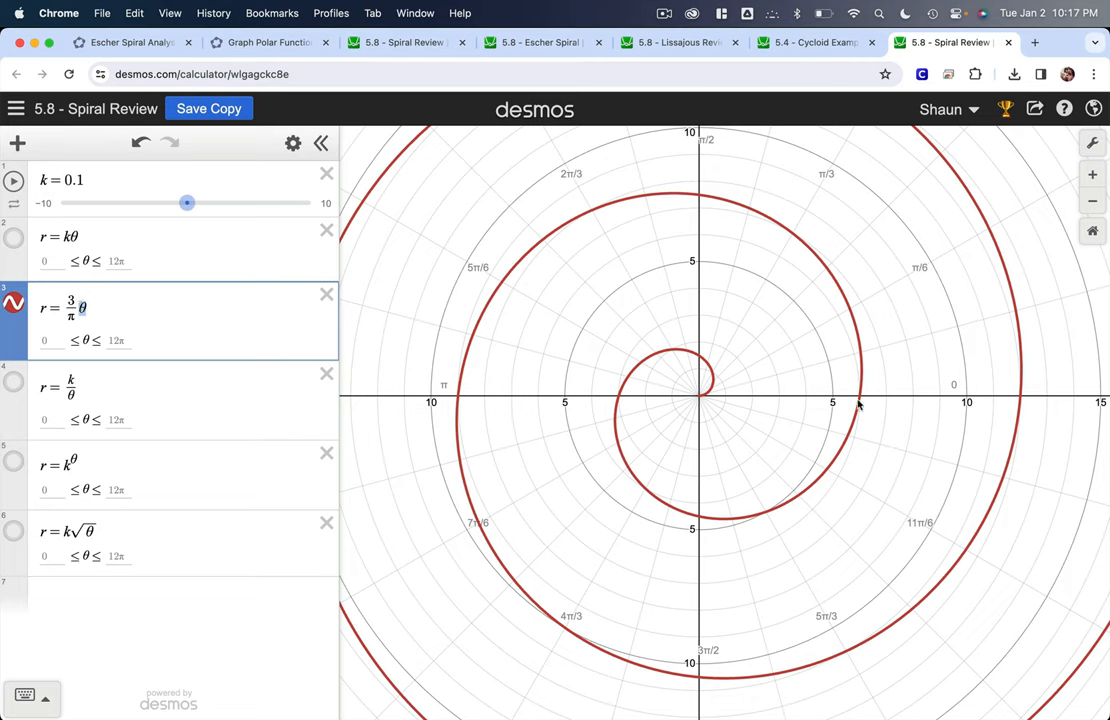
pyautogui.moveTo(782, 360)
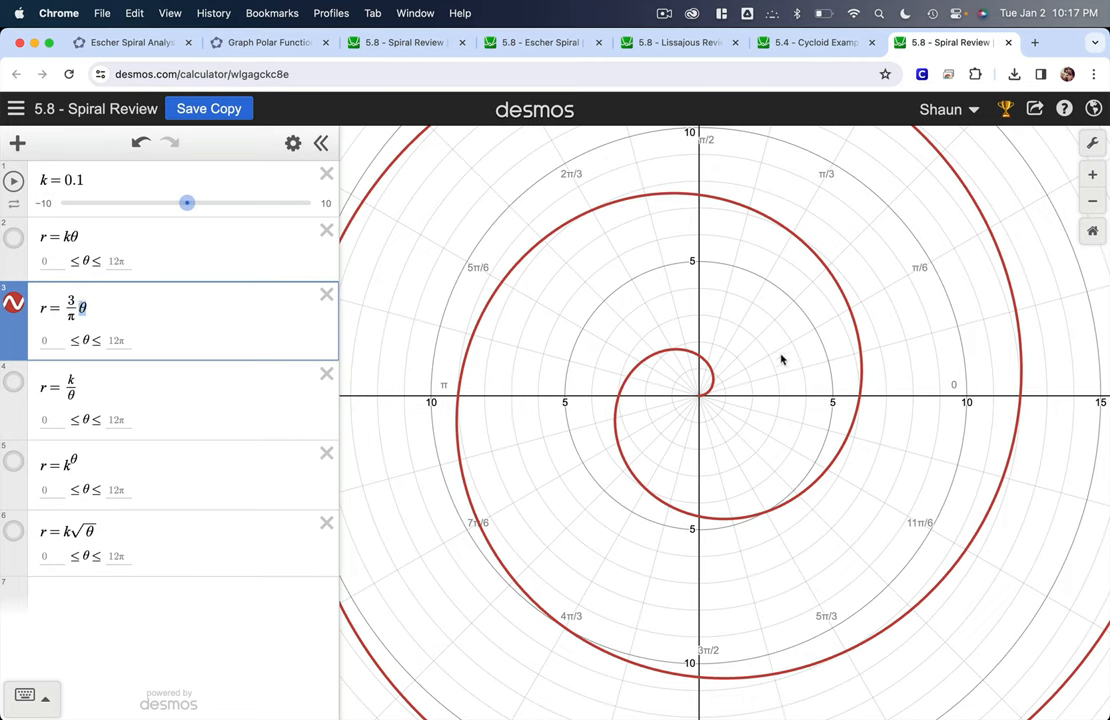
pyautogui.moveTo(450, 405)
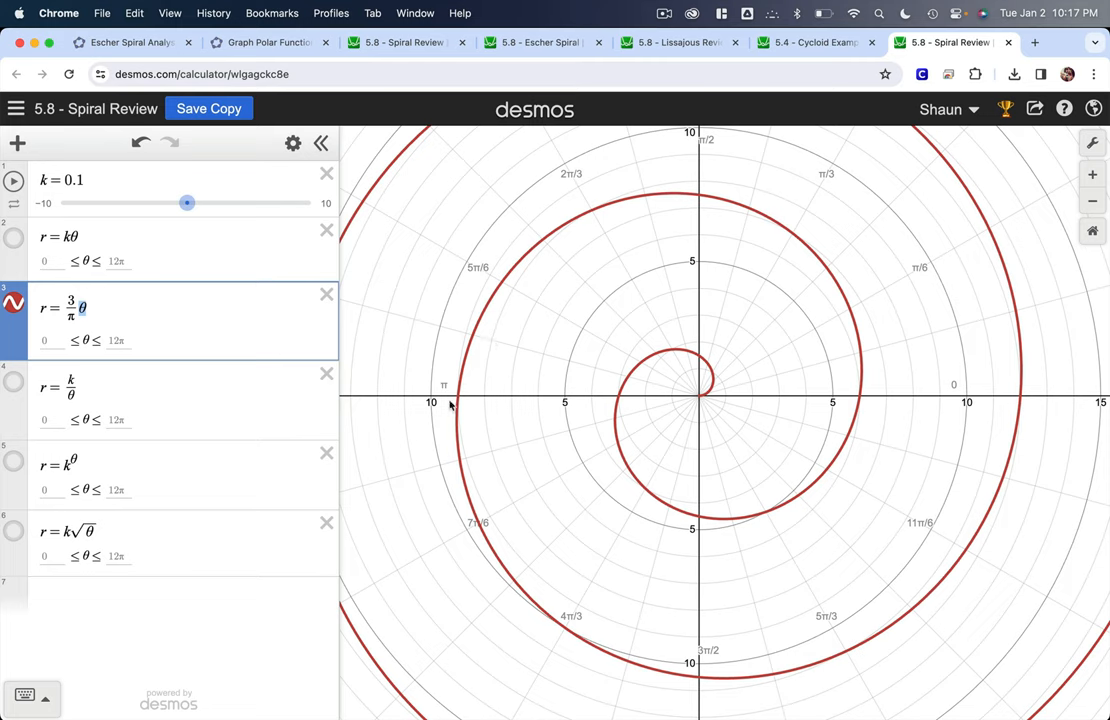
pyautogui.moveTo(767, 391)
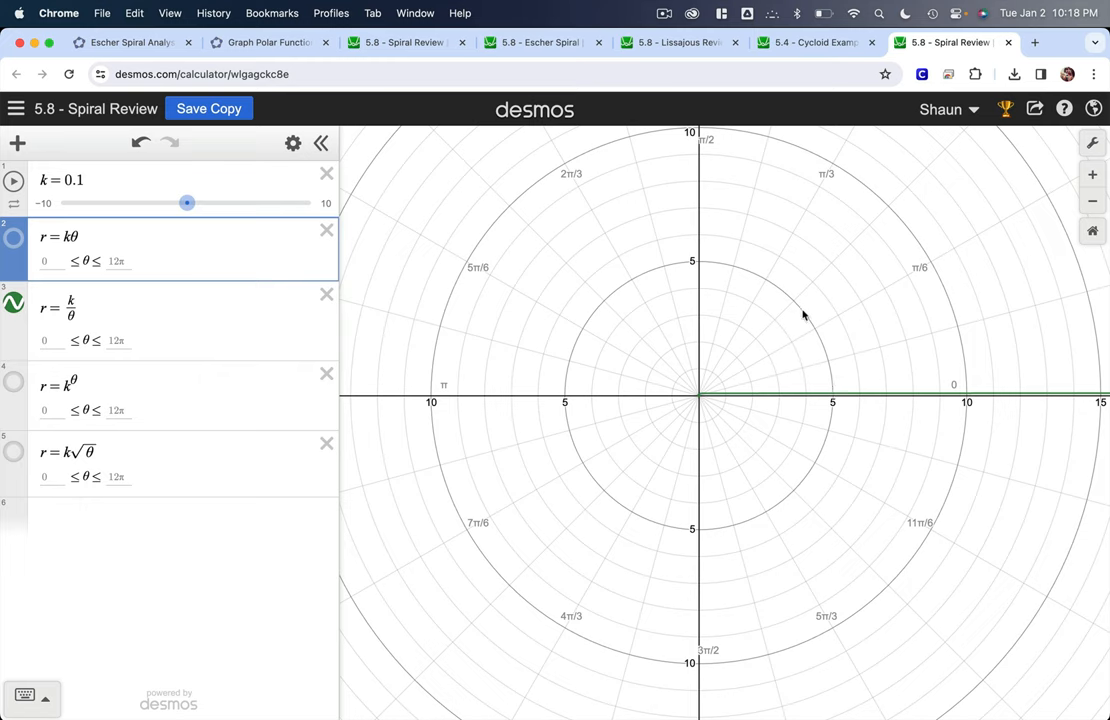
# Step: Raise k of r = k/θ to 10 and add a blank row below it
pyautogui.moveTo(187, 203); pyautogui.dragTo(235, 203)
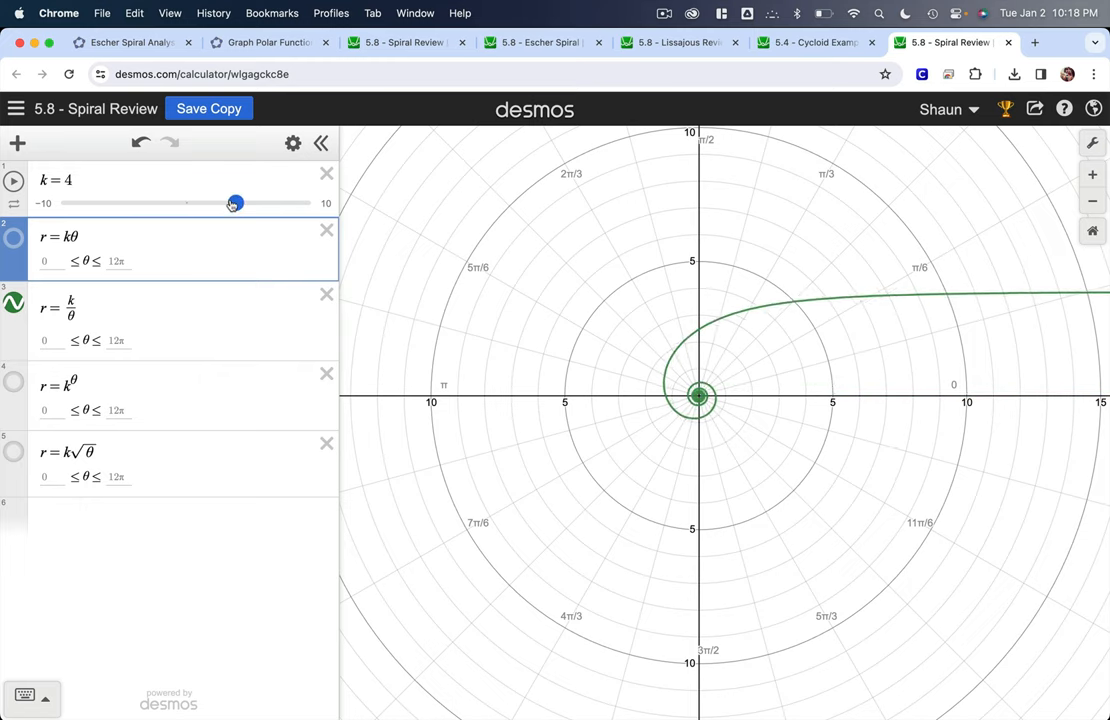
pyautogui.moveTo(235, 203); pyautogui.dragTo(310, 203)
pyautogui.write('24π')
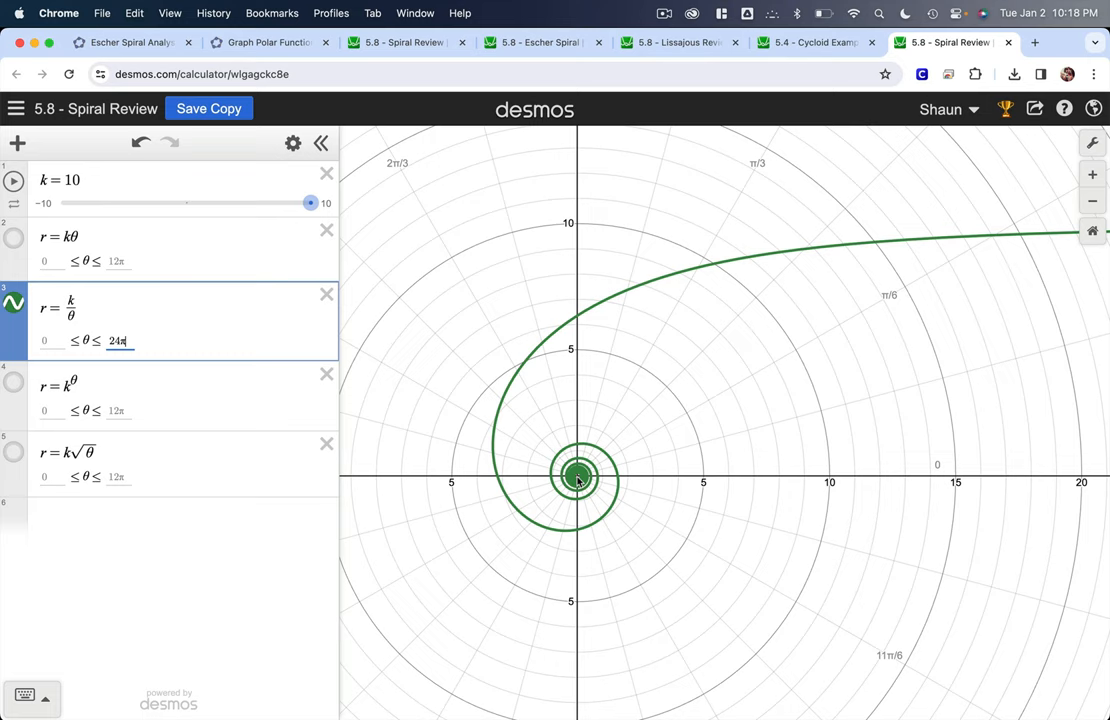
pyautogui.moveTo(204, 334)
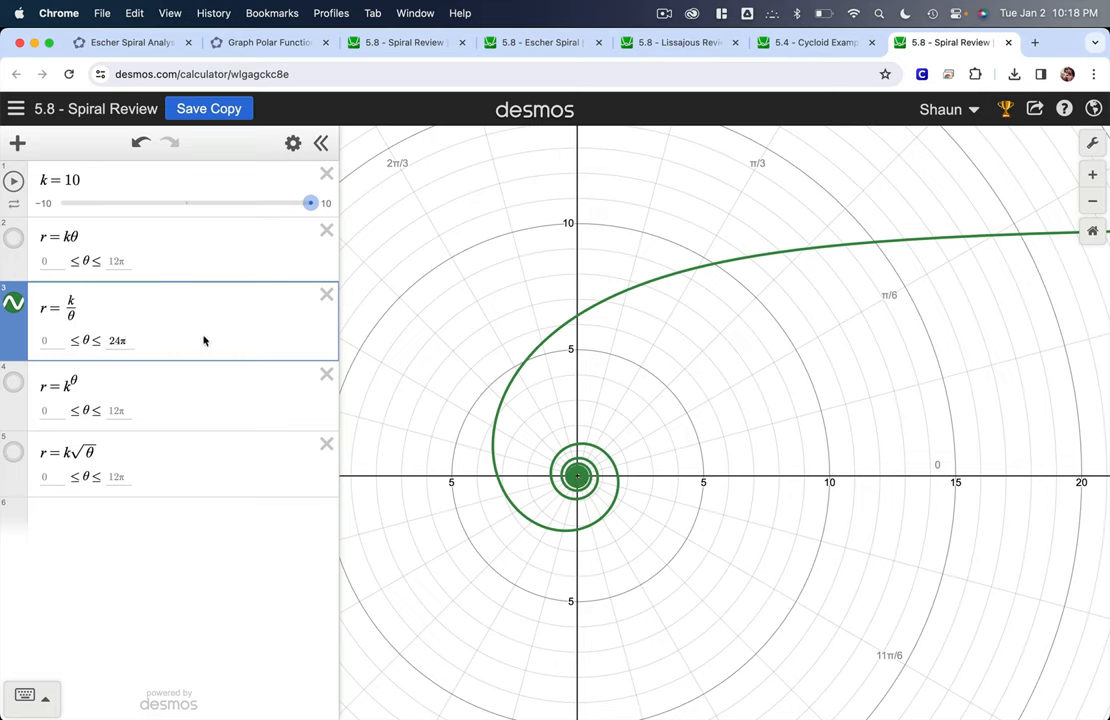
pyautogui.click(76, 302)
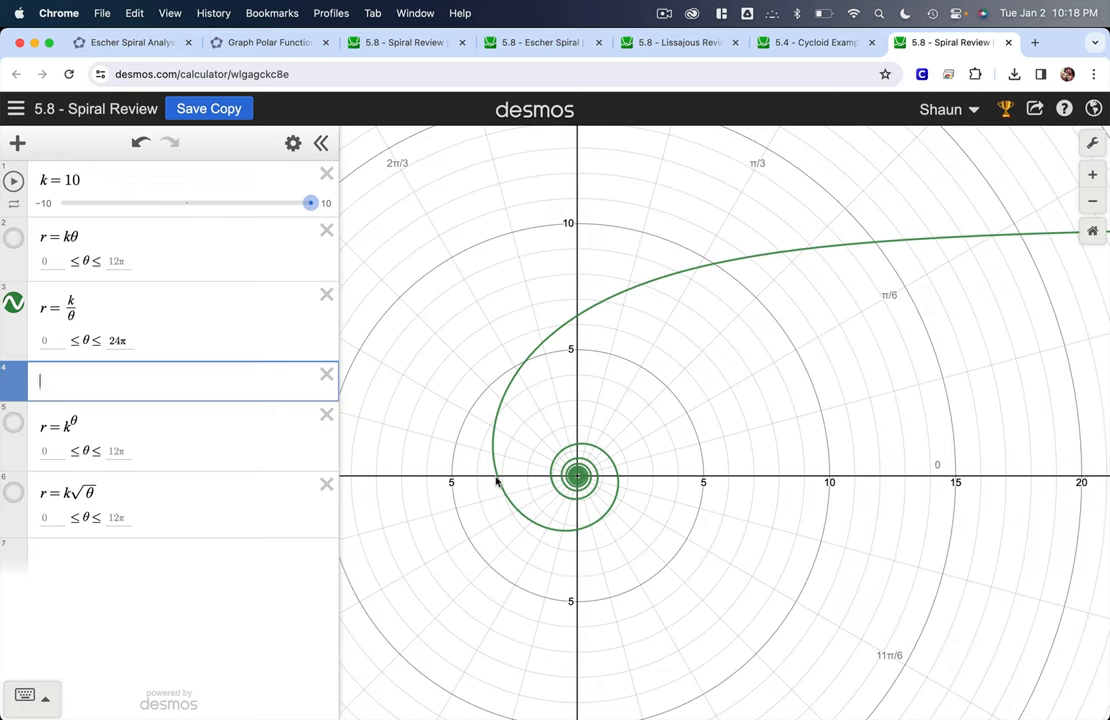
# Step: Try a temporary r = π/θ spiral, test 1.5 in place of π, then delete the row
pyautogui.write('r=')
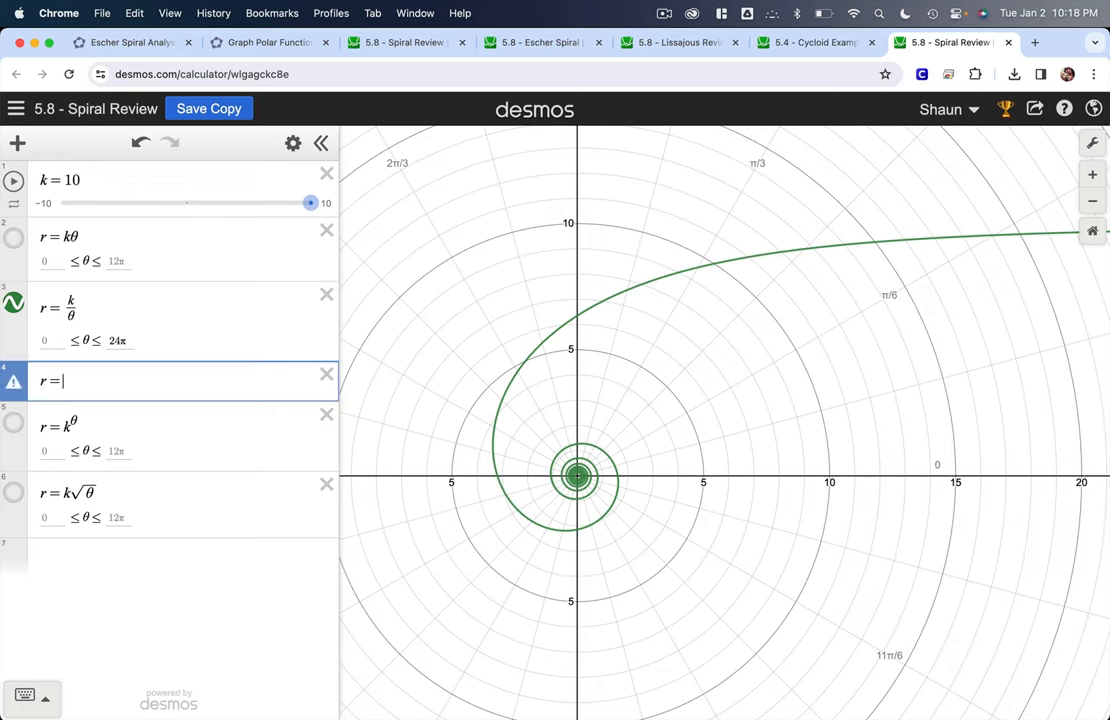
pyautogui.write('π')
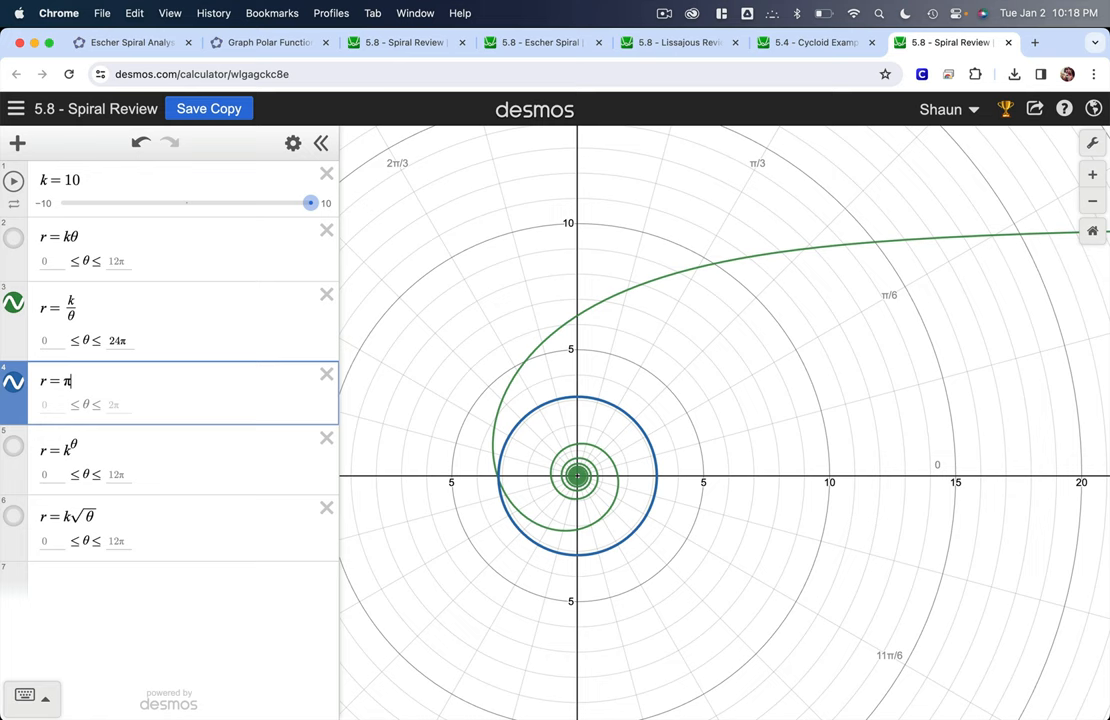
pyautogui.write('/θ')
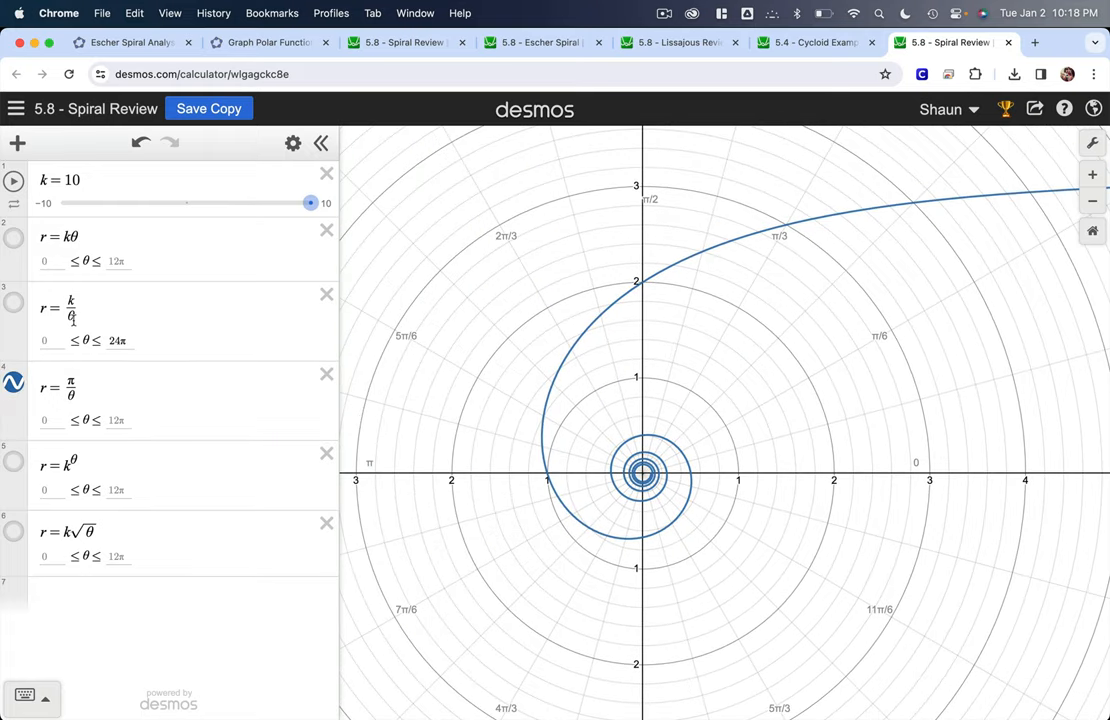
pyautogui.click(72, 318)
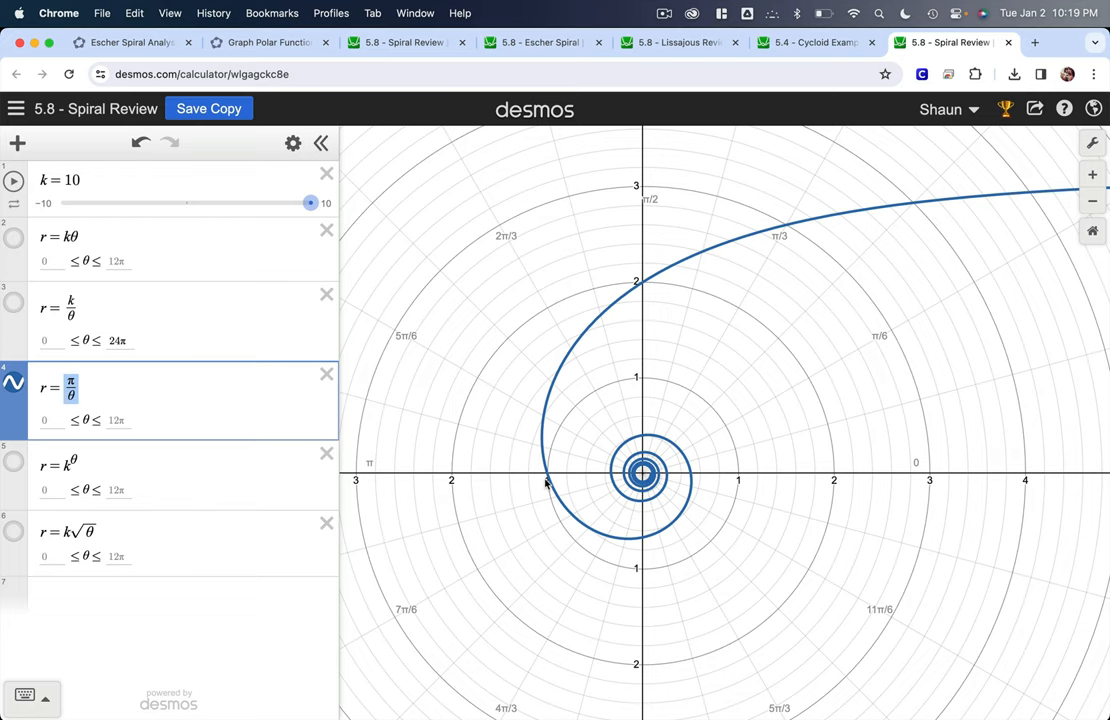
pyautogui.moveTo(552, 486)
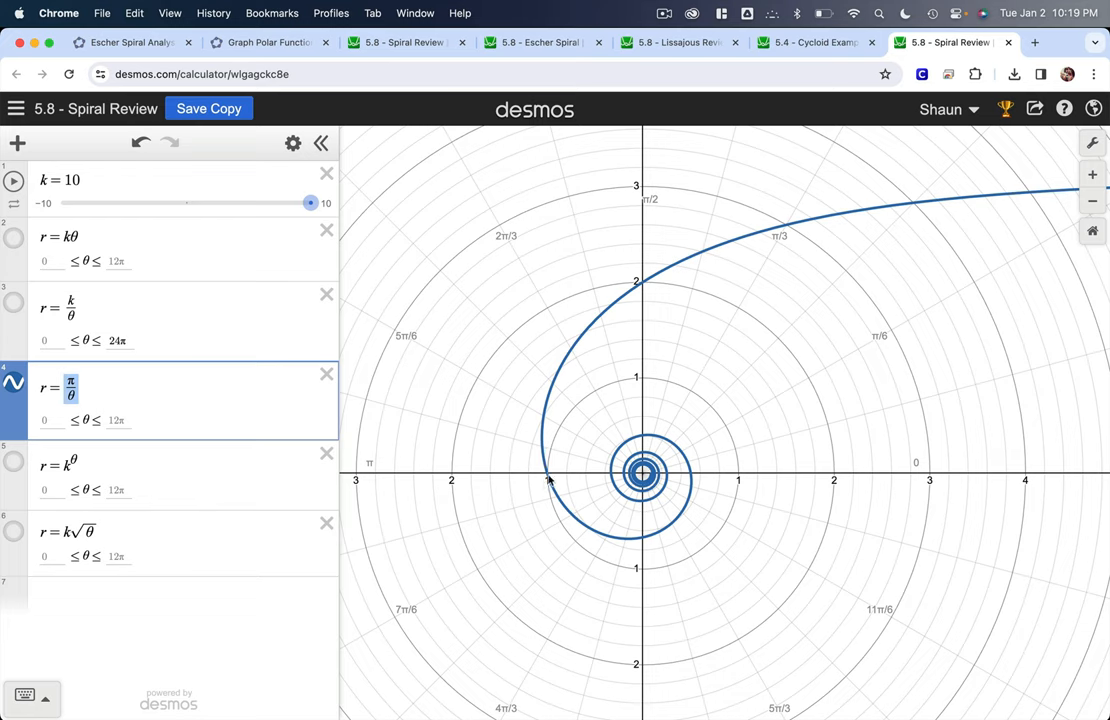
pyautogui.moveTo(643, 289)
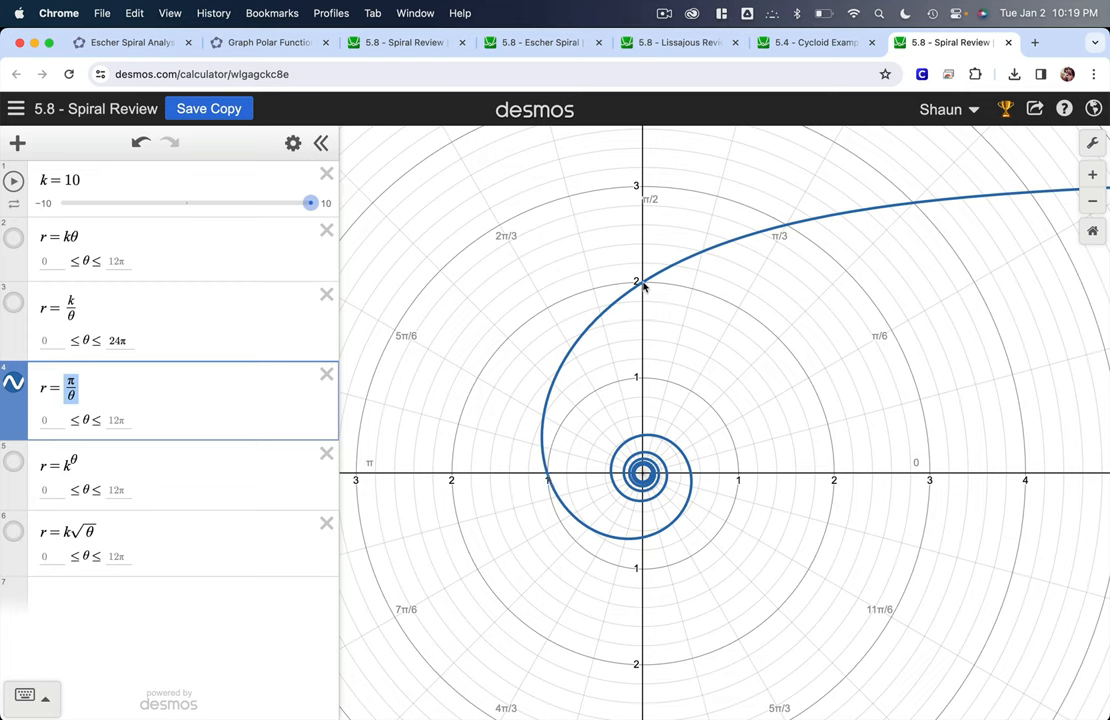
pyautogui.moveTo(648, 280)
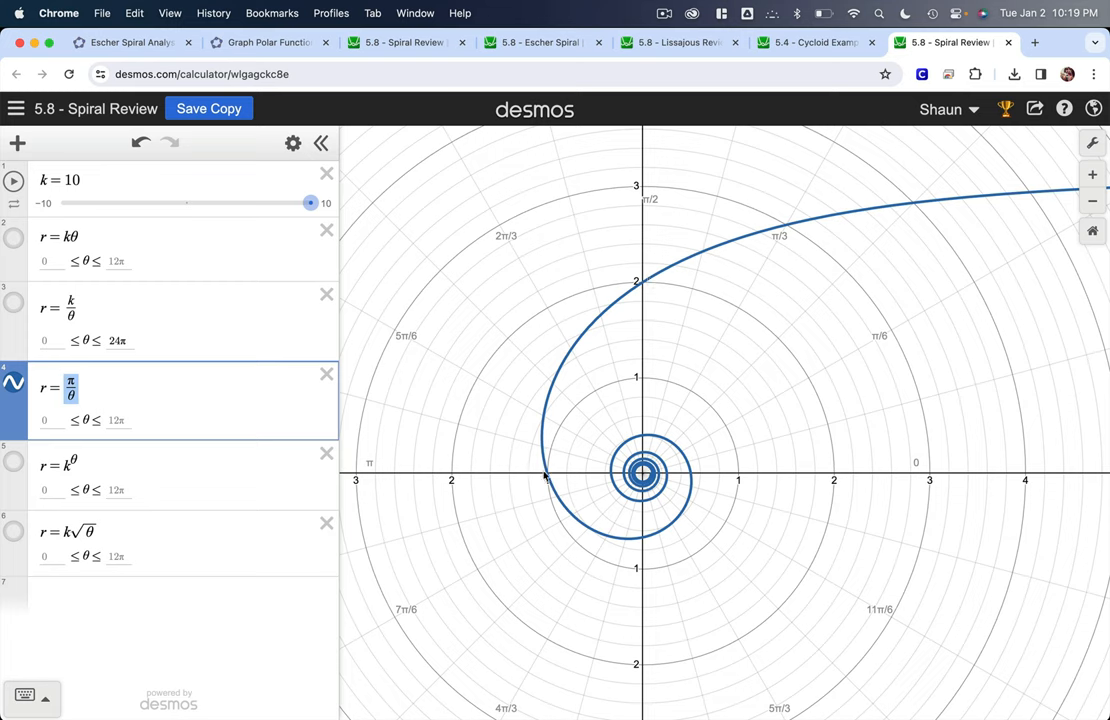
pyautogui.moveTo(662, 518)
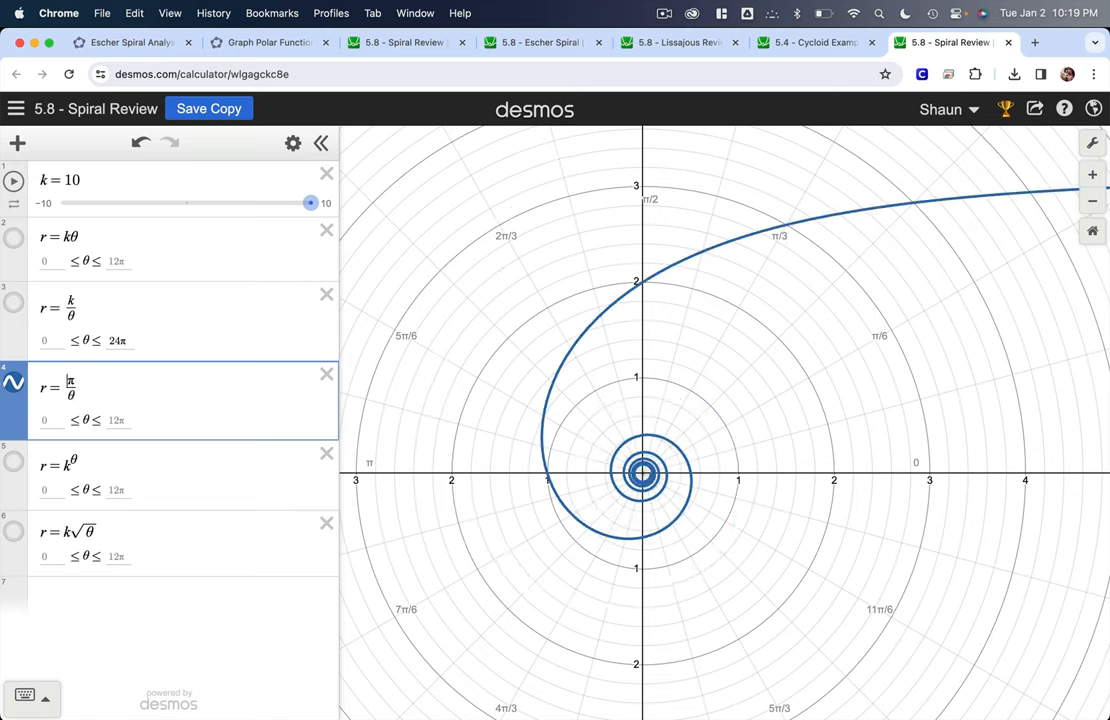
pyautogui.write('1.5')
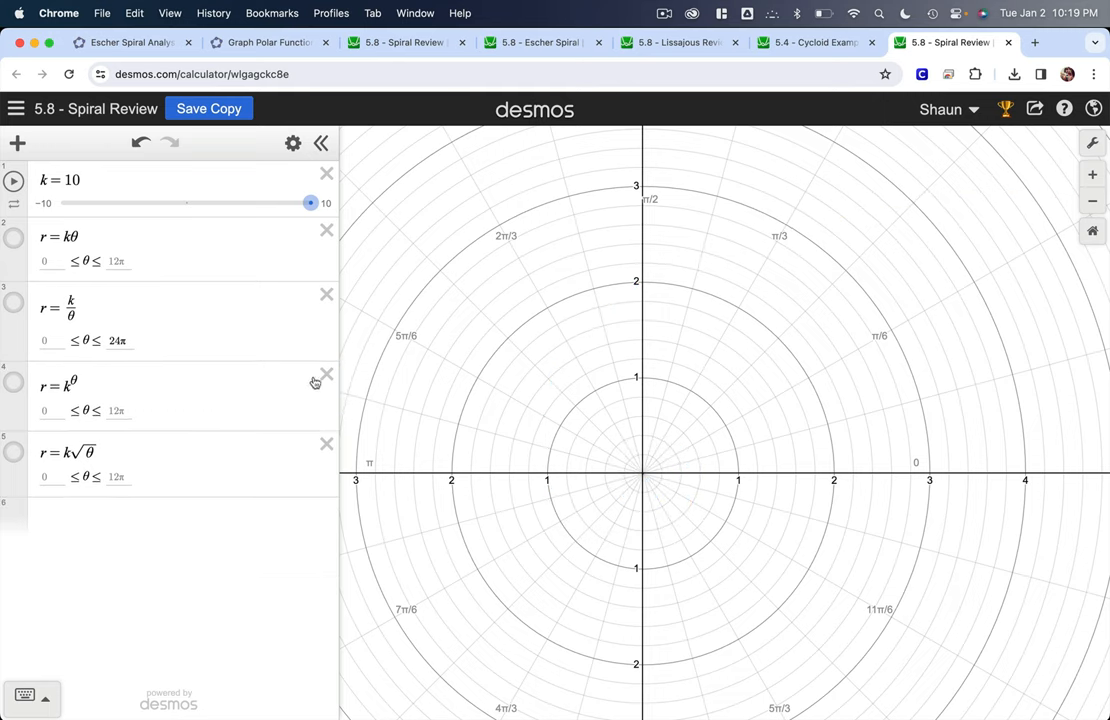
pyautogui.click(180, 394)
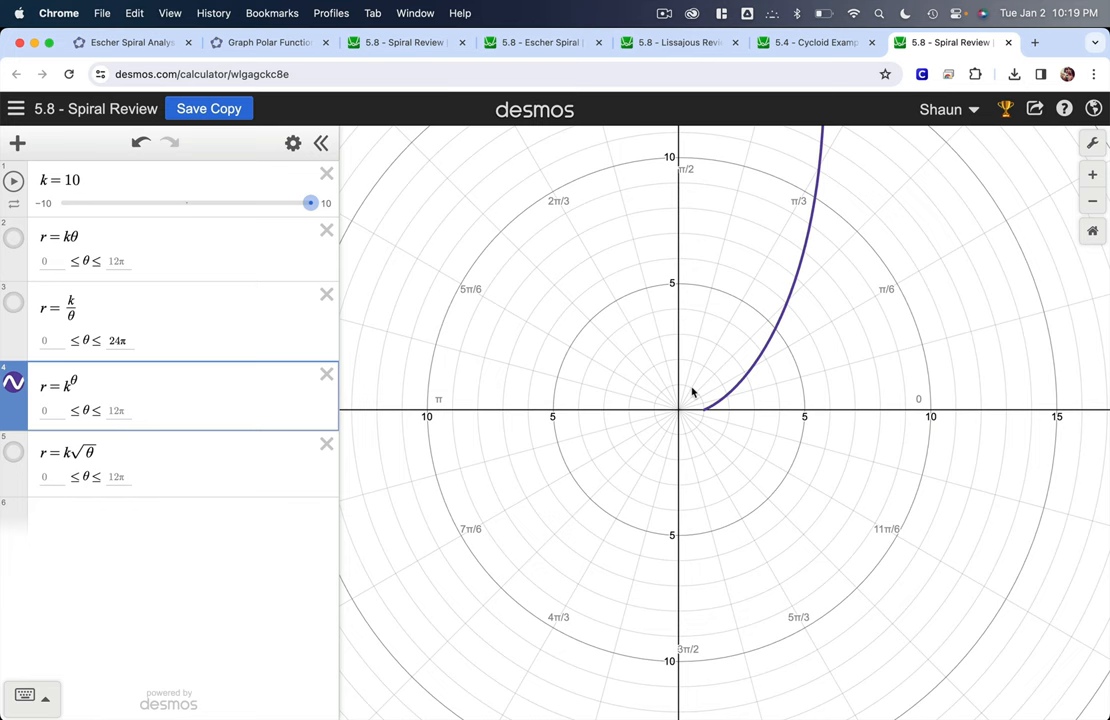
# Step: Lower k of r = k^θ from 10 to 2 and zoom out to view the spiral
pyautogui.scroll(-3)
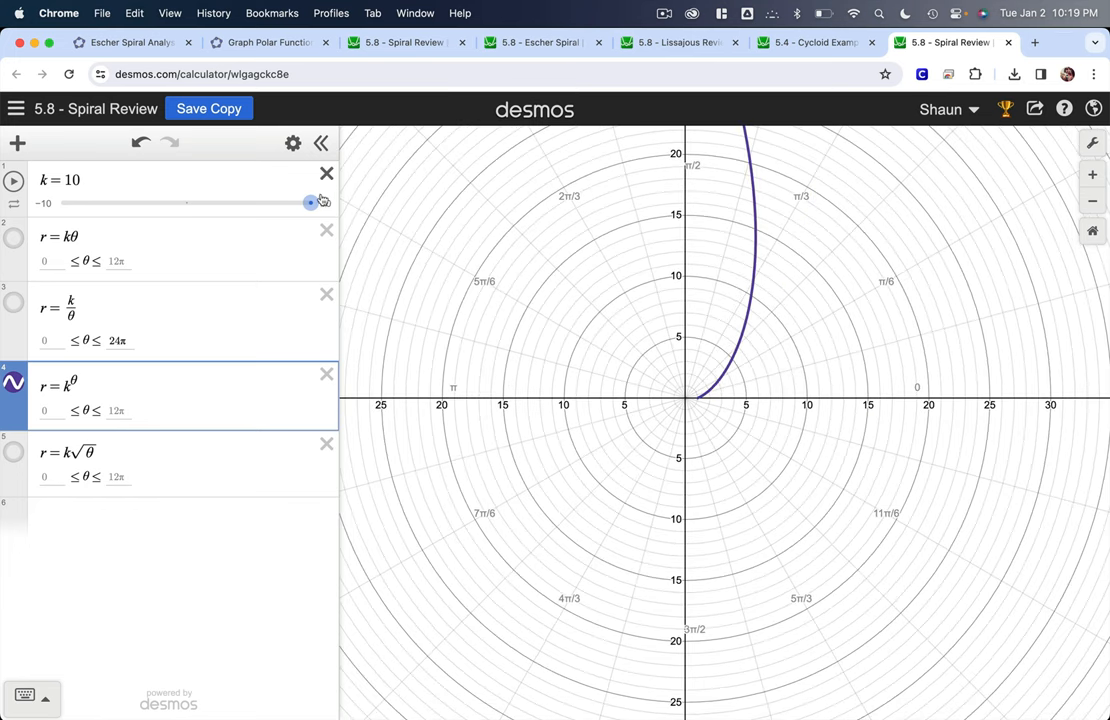
pyautogui.moveTo(310, 202); pyautogui.dragTo(208, 205)
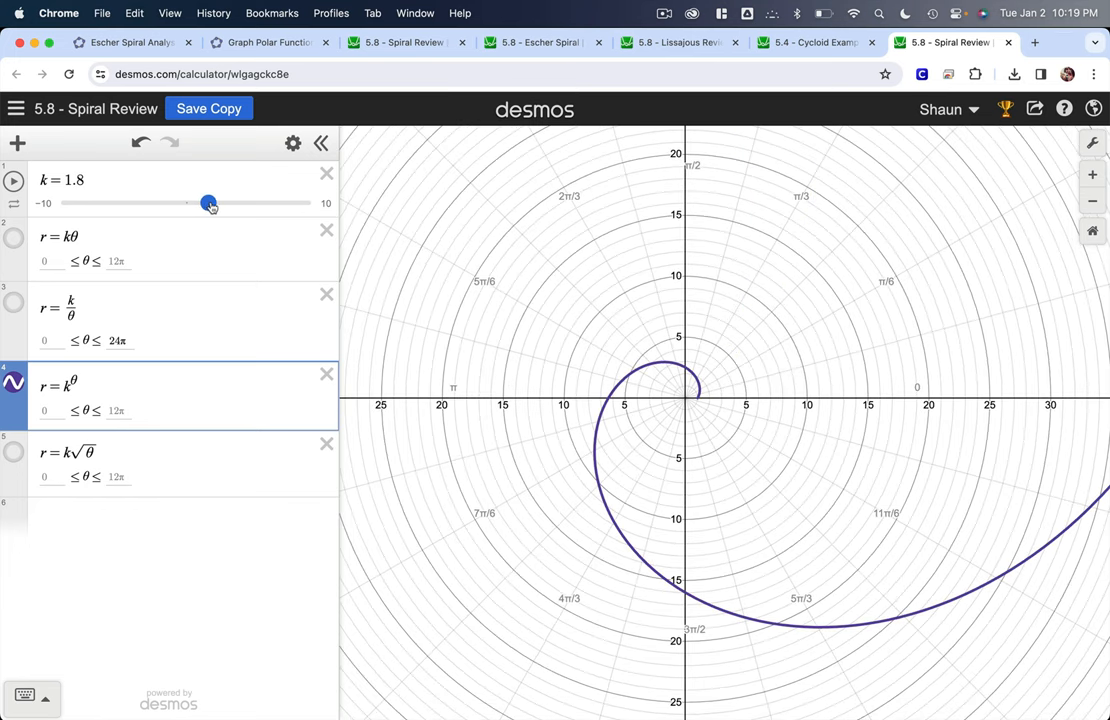
pyautogui.moveTo(208, 203); pyautogui.dragTo(210, 203)
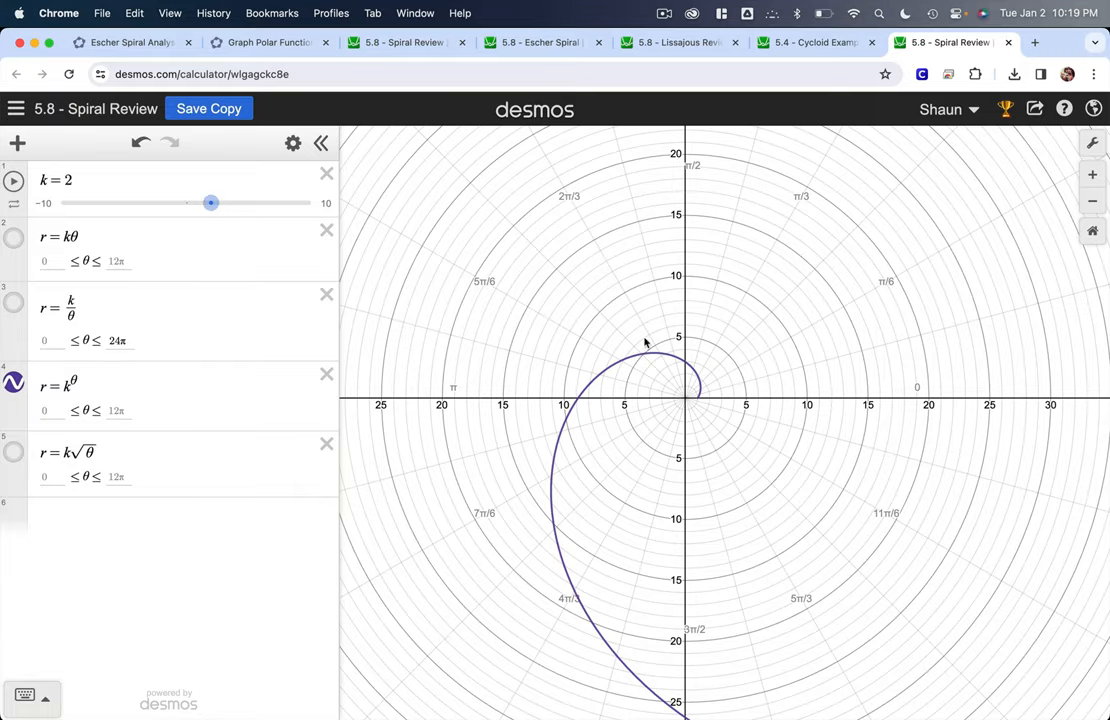
pyautogui.scroll(-3)
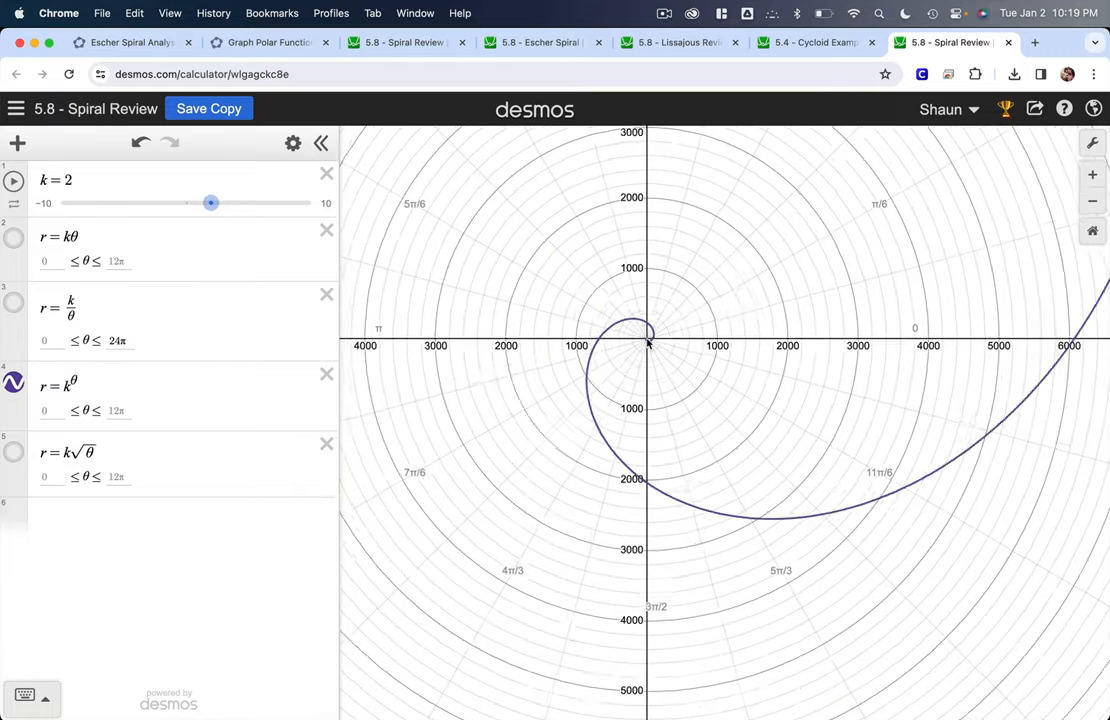
pyautogui.scroll(-3)
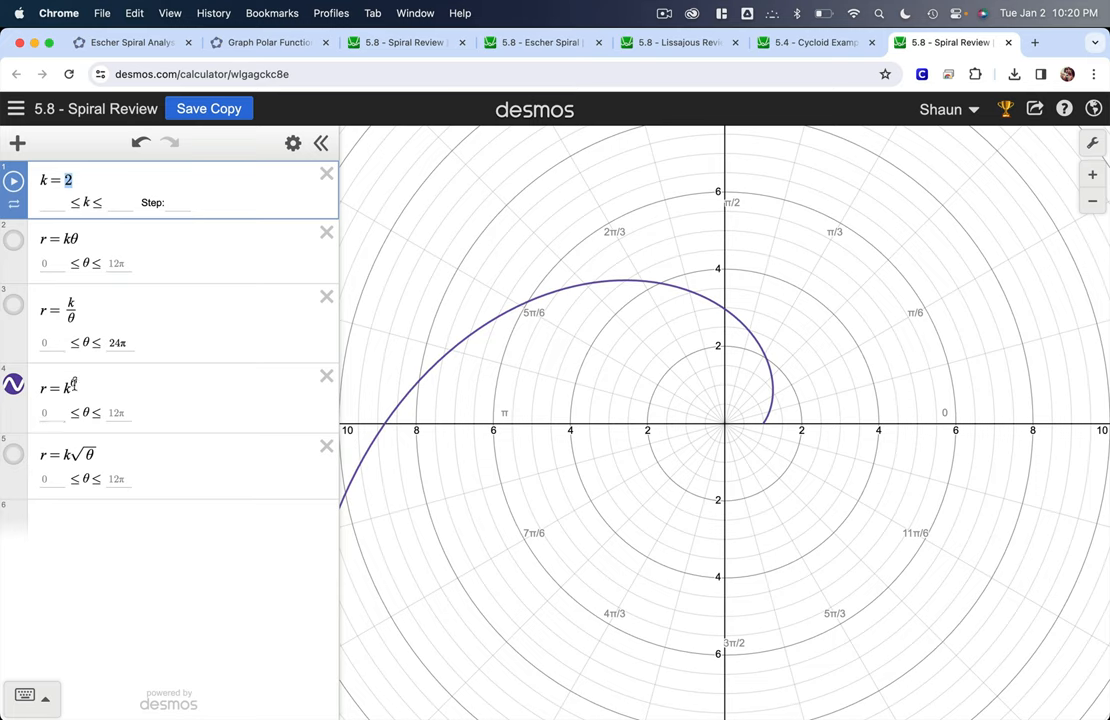
pyautogui.moveTo(155, 273)
pyautogui.write('1.04')
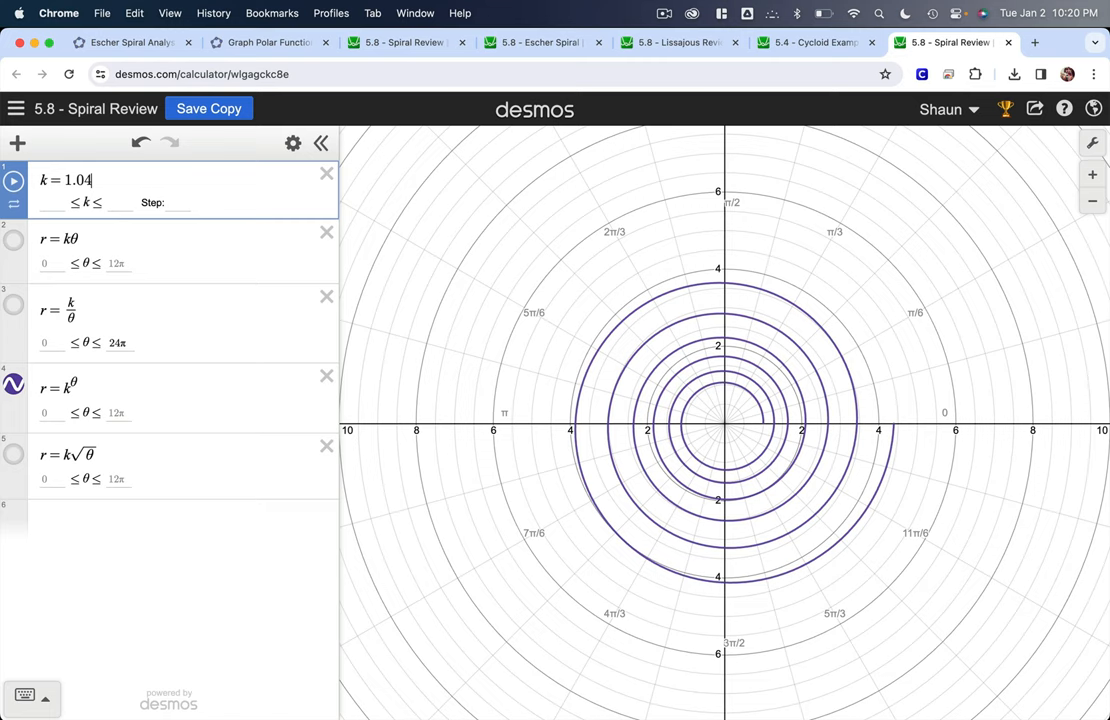
pyautogui.moveTo(185, 283)
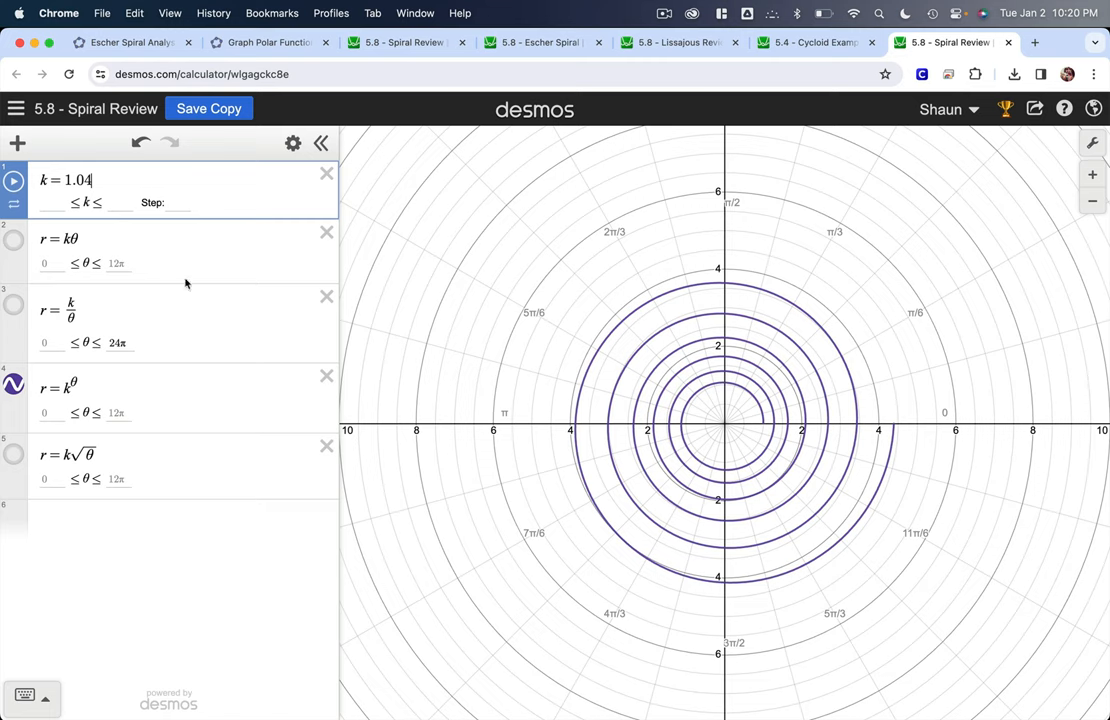
pyautogui.moveTo(330, 274)
pyautogui.write('6')
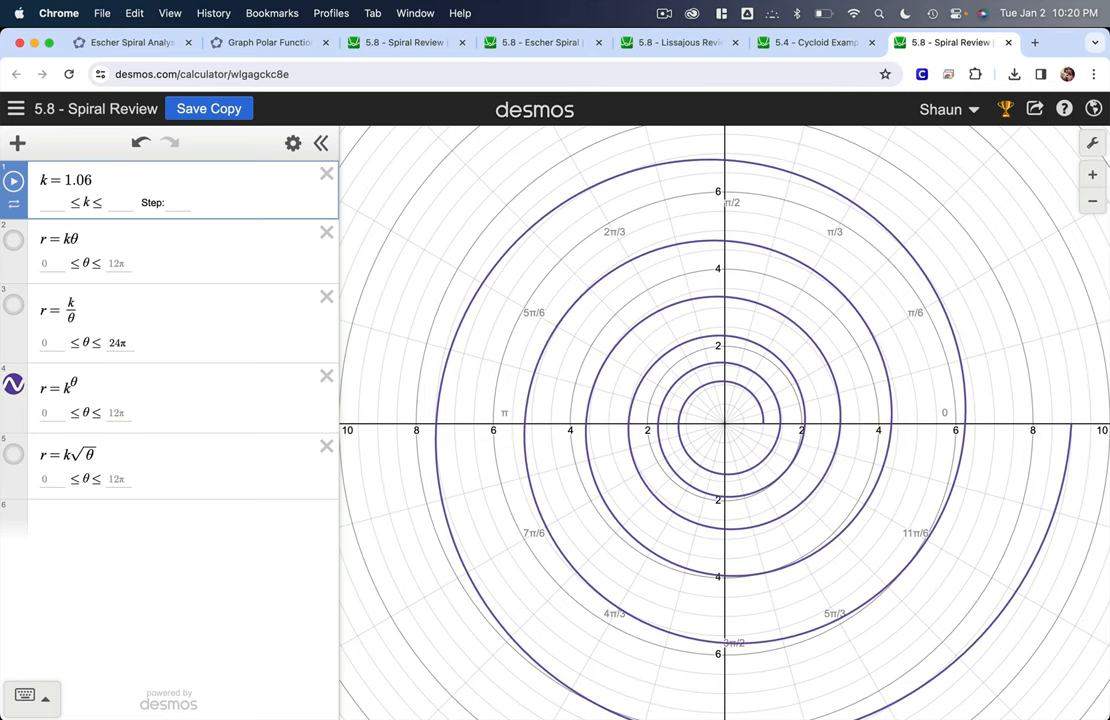
pyautogui.moveTo(202, 373)
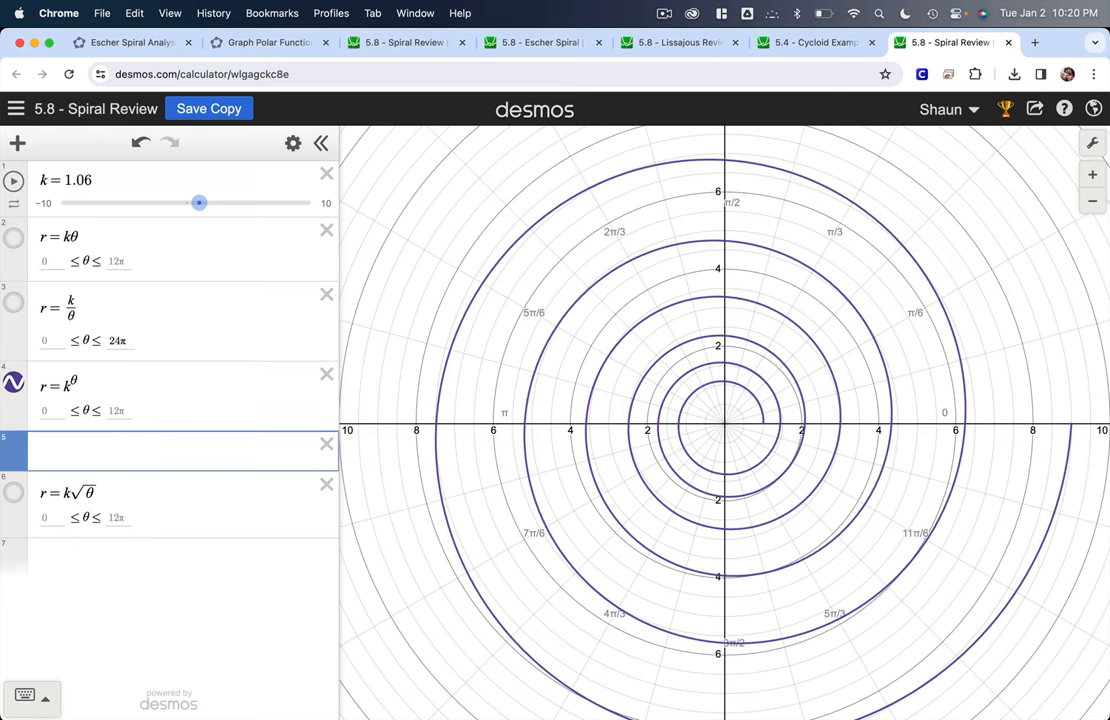
# Step: Enter r = (5^(1/(2π)))^θ in expression 5 with 0 ≤ θ ≤ 12π
pyautogui.write('r =')
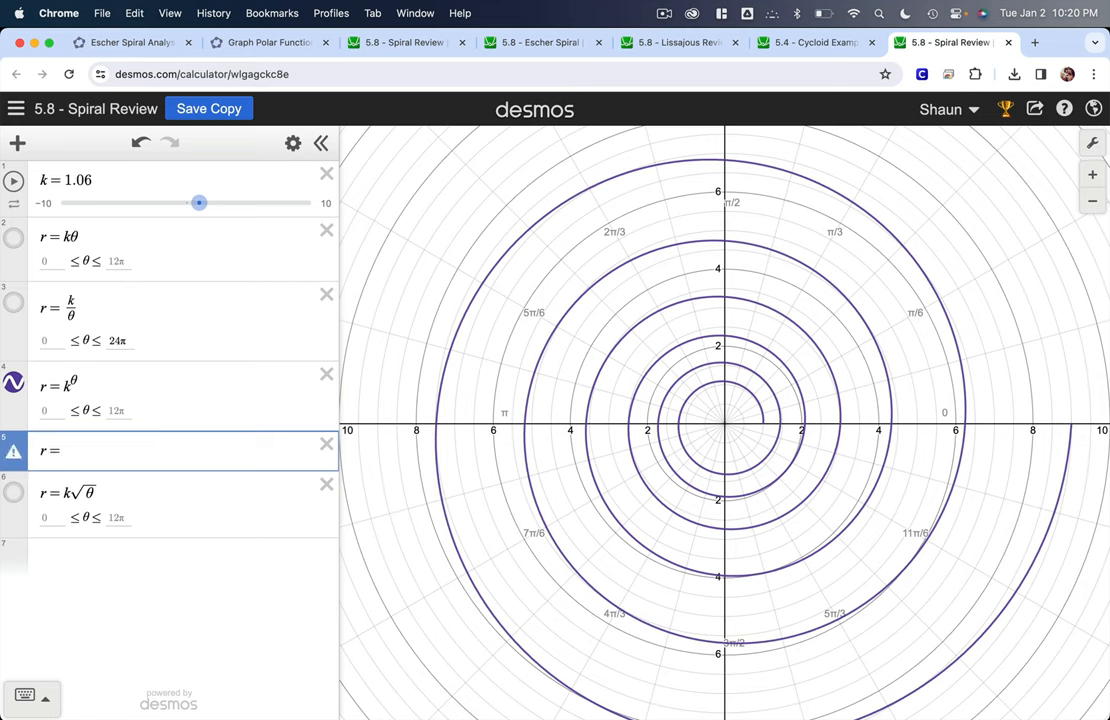
pyautogui.write('5^(1/2π))')
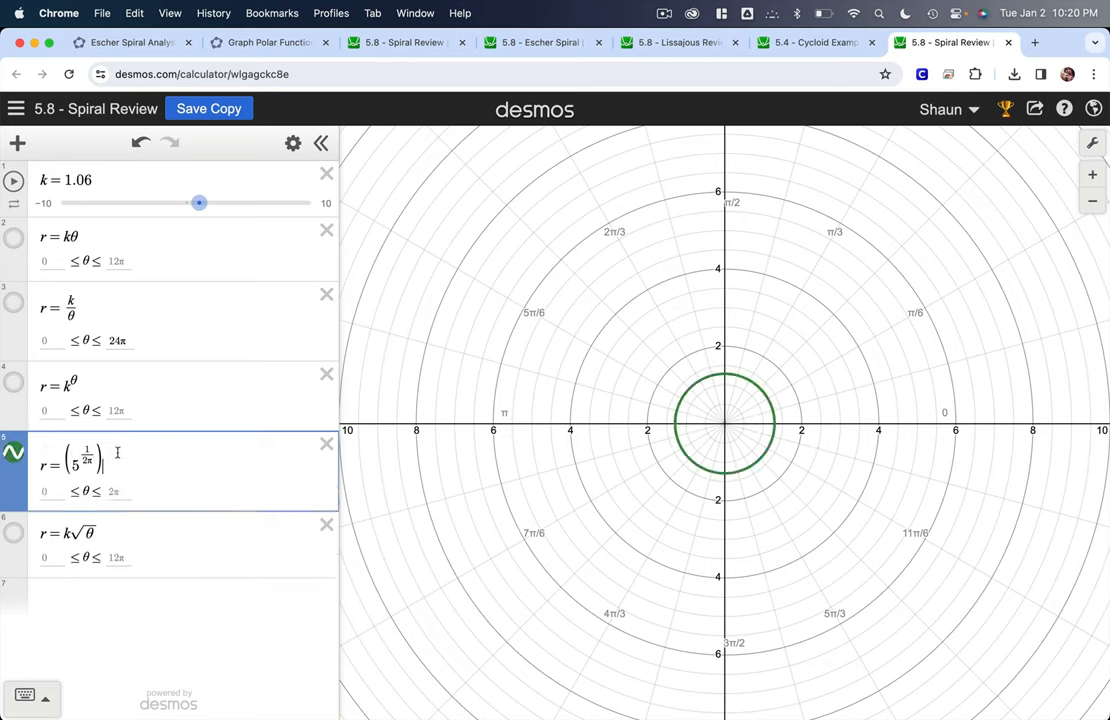
pyautogui.write('teh')
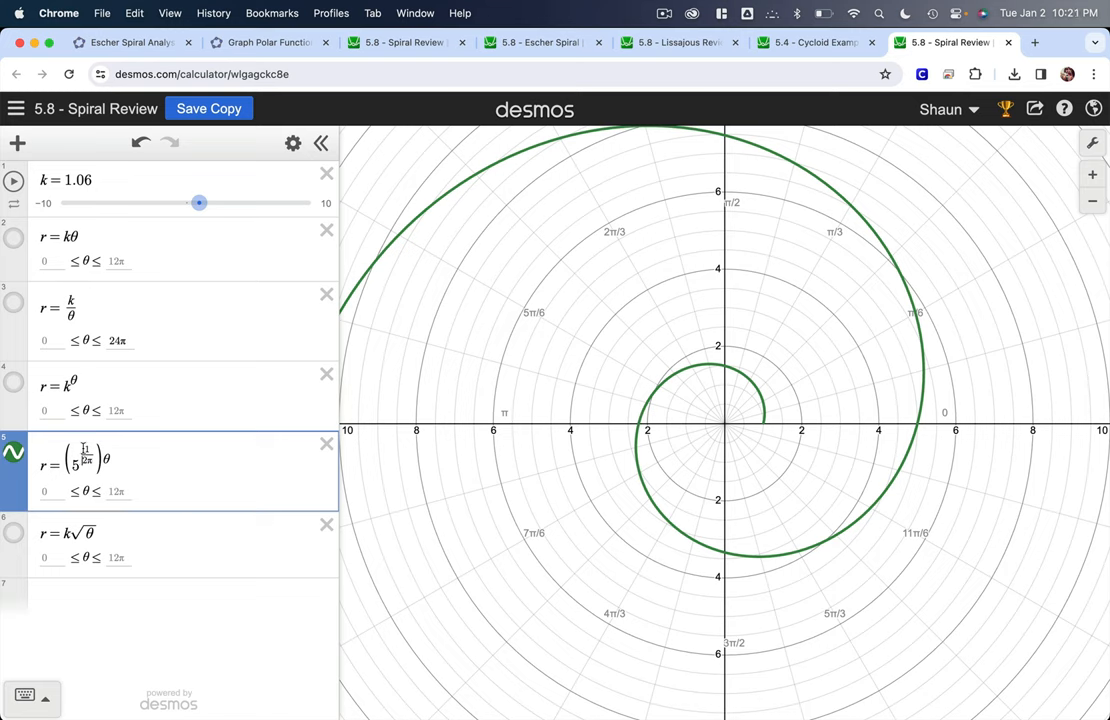
pyautogui.write('1')
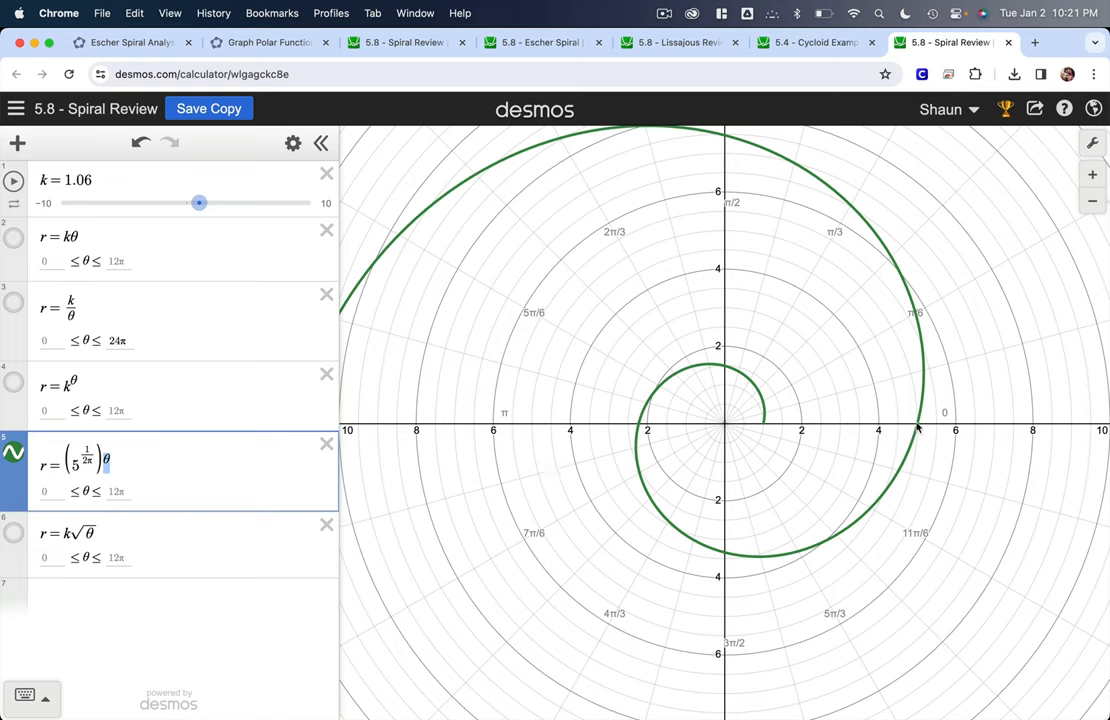
pyautogui.moveTo(713, 433)
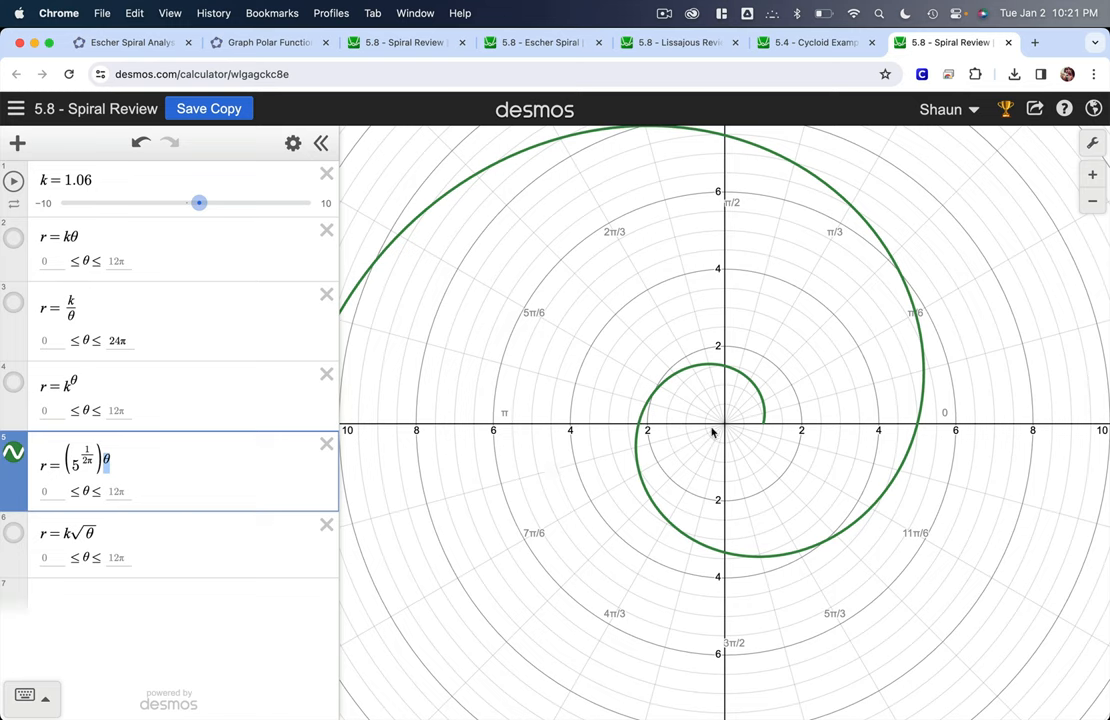
pyautogui.moveTo(766, 429)
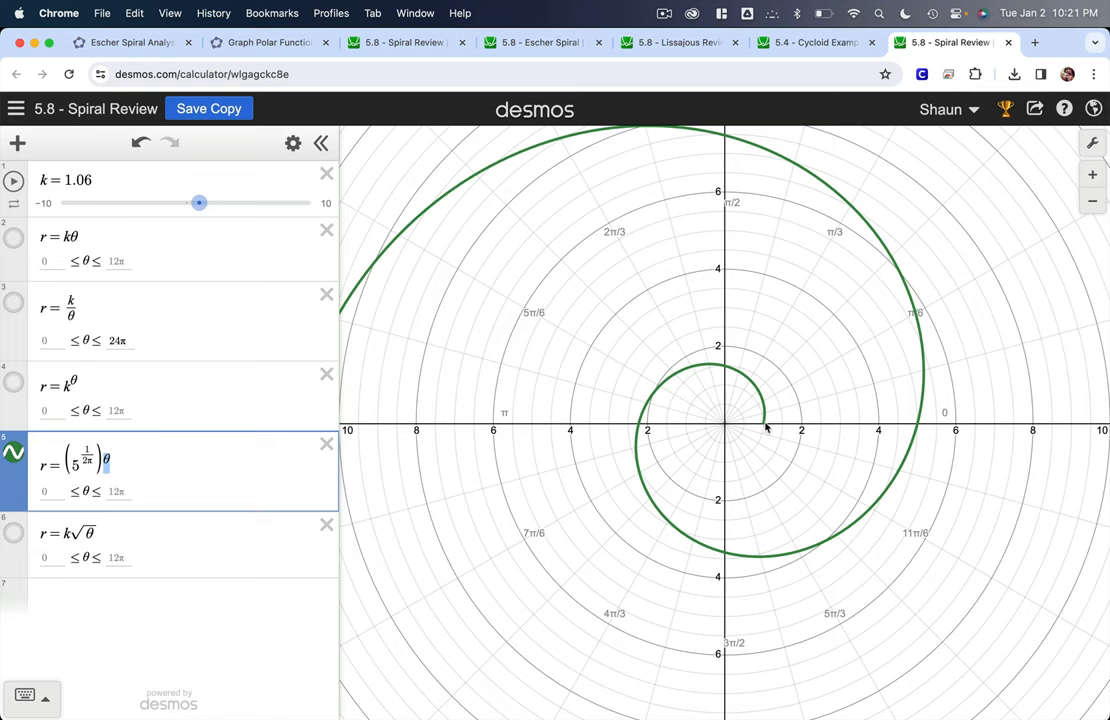
pyautogui.moveTo(745, 385)
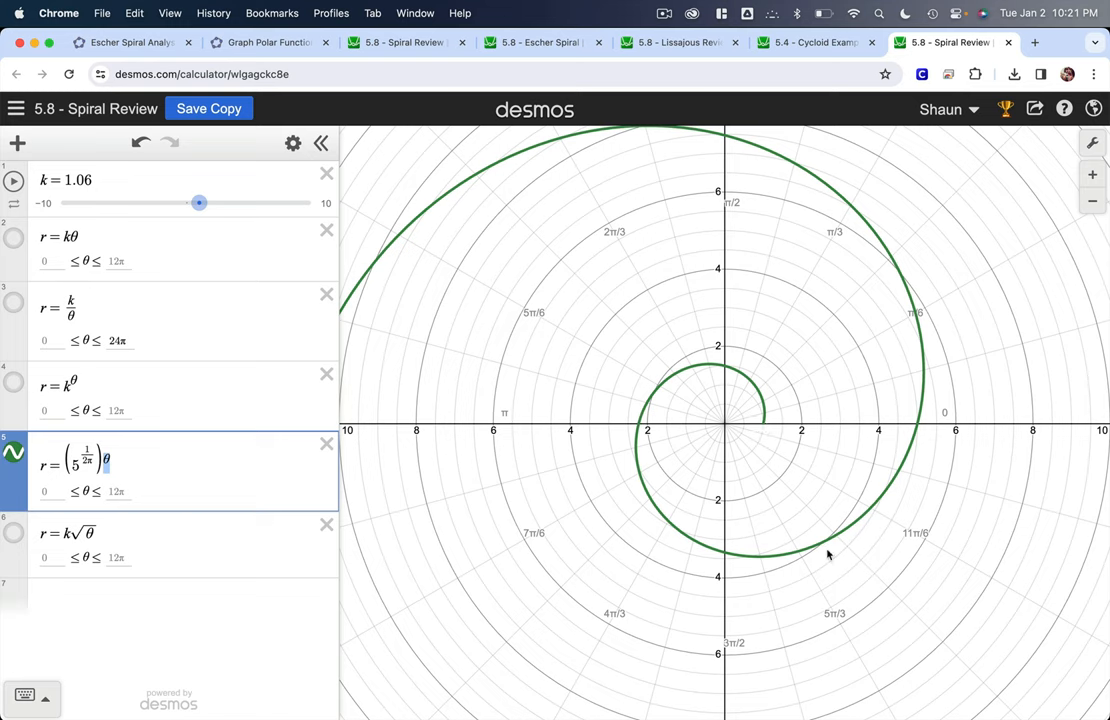
pyautogui.moveTo(918, 431)
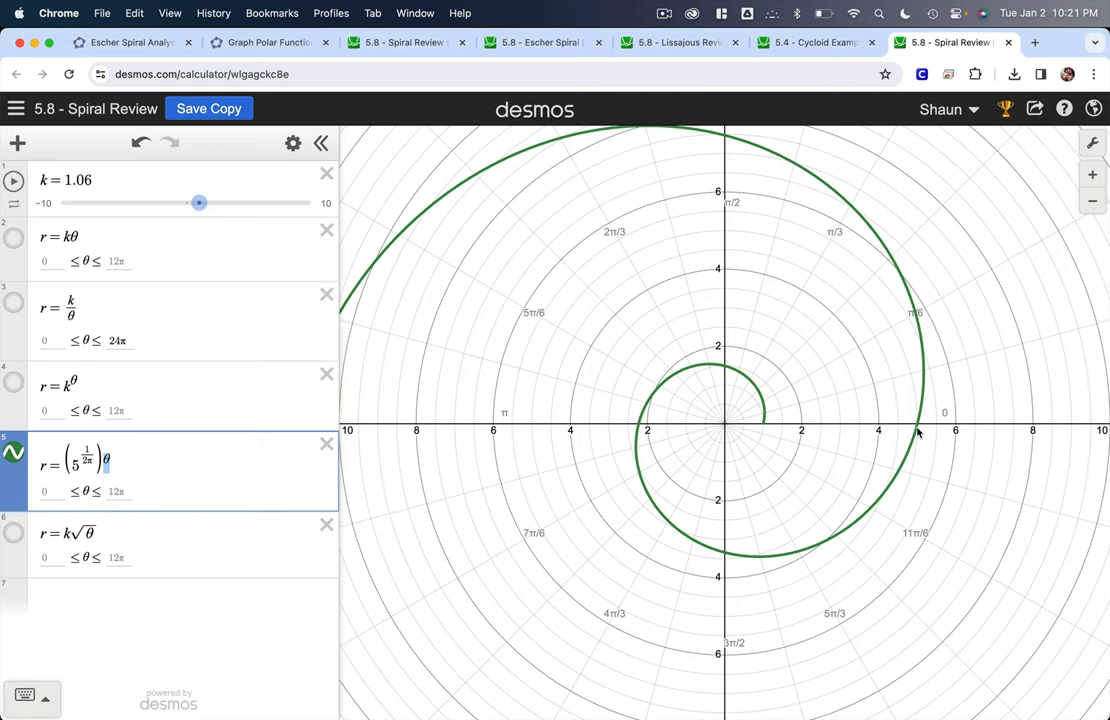
pyautogui.moveTo(645, 430)
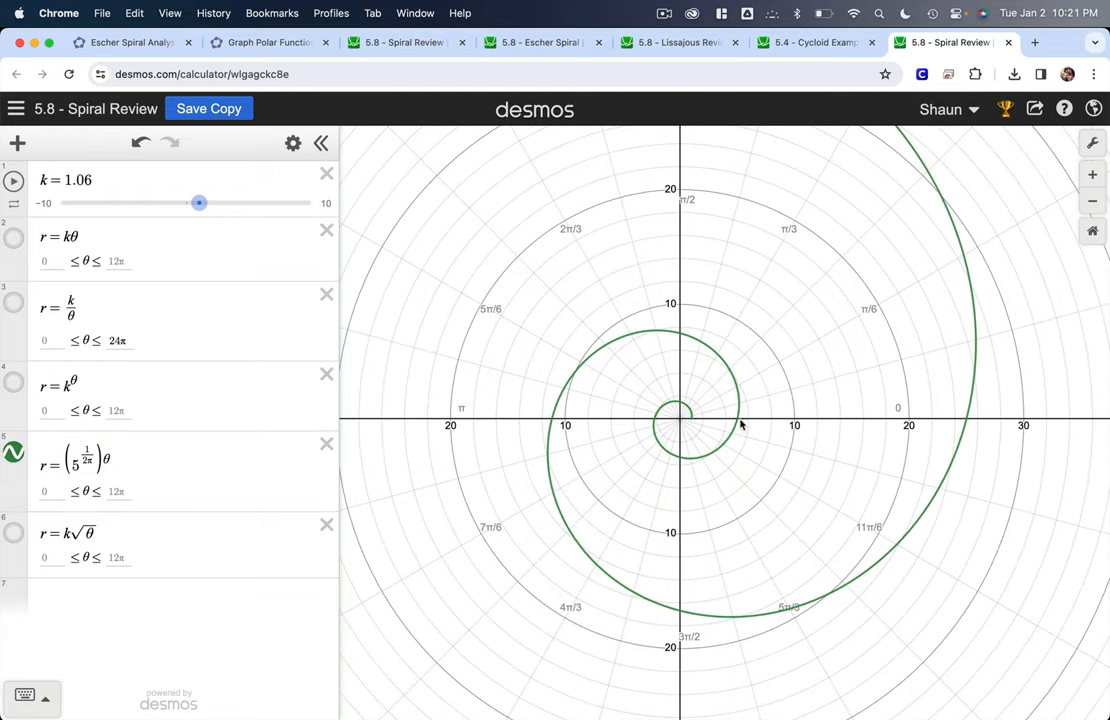
pyautogui.moveTo(737, 427)
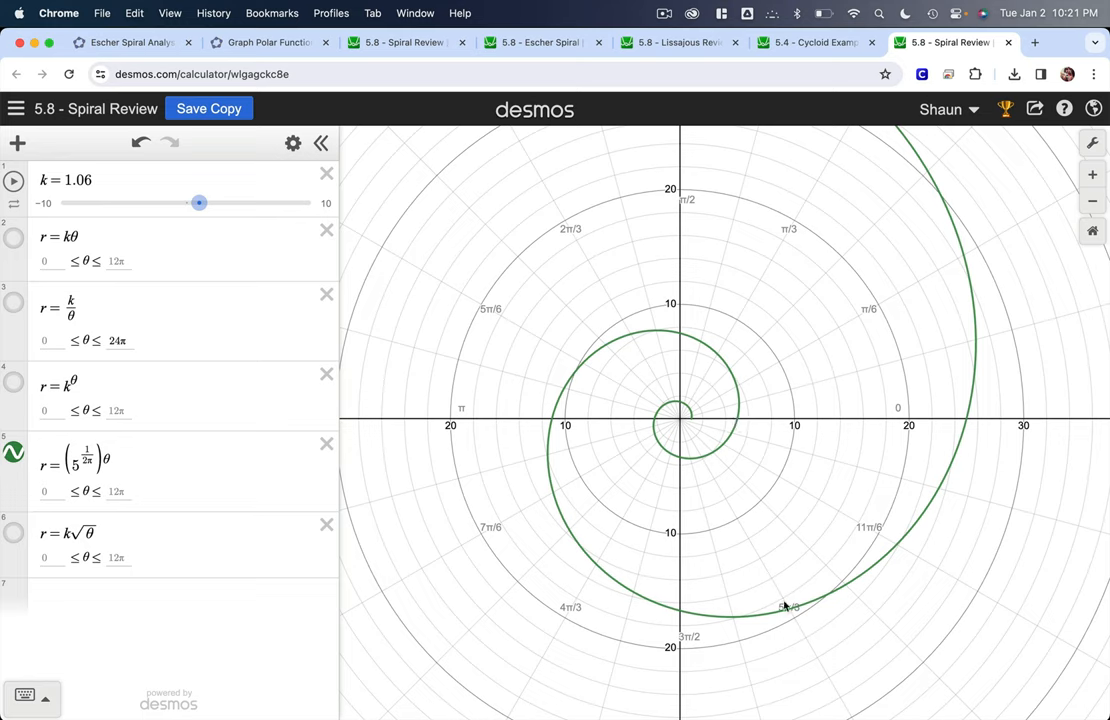
pyautogui.moveTo(955, 428)
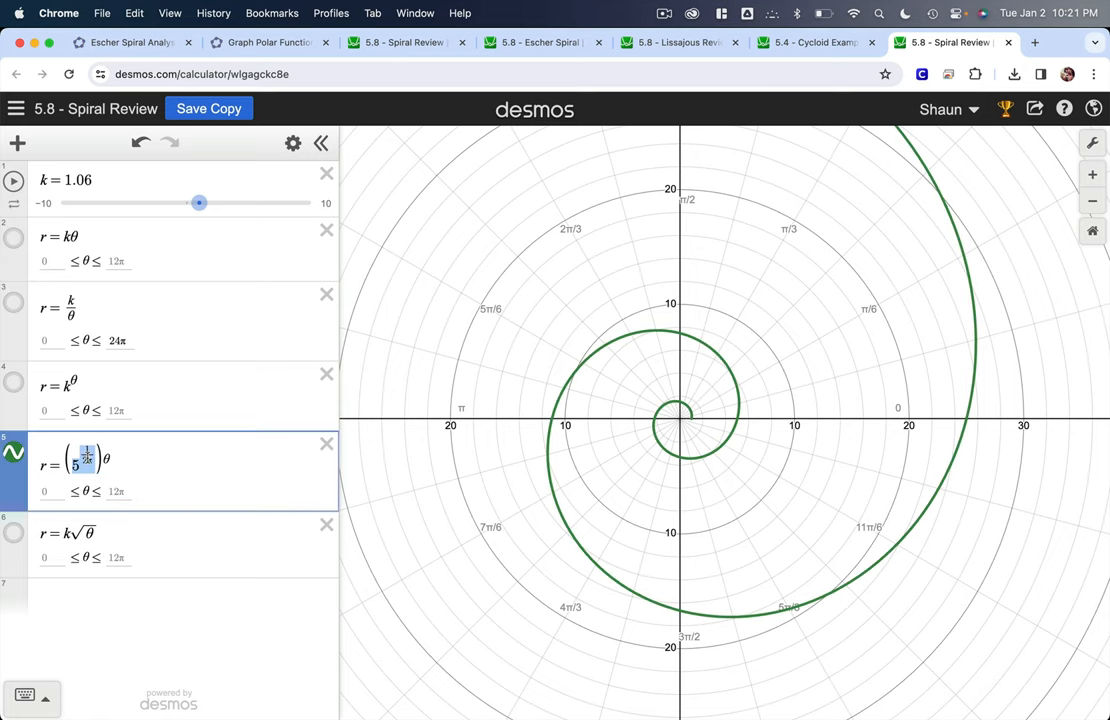
# Step: Retype 2π in the exponent 1/2π of the logarithmic spiral formula
pyautogui.write('2π')
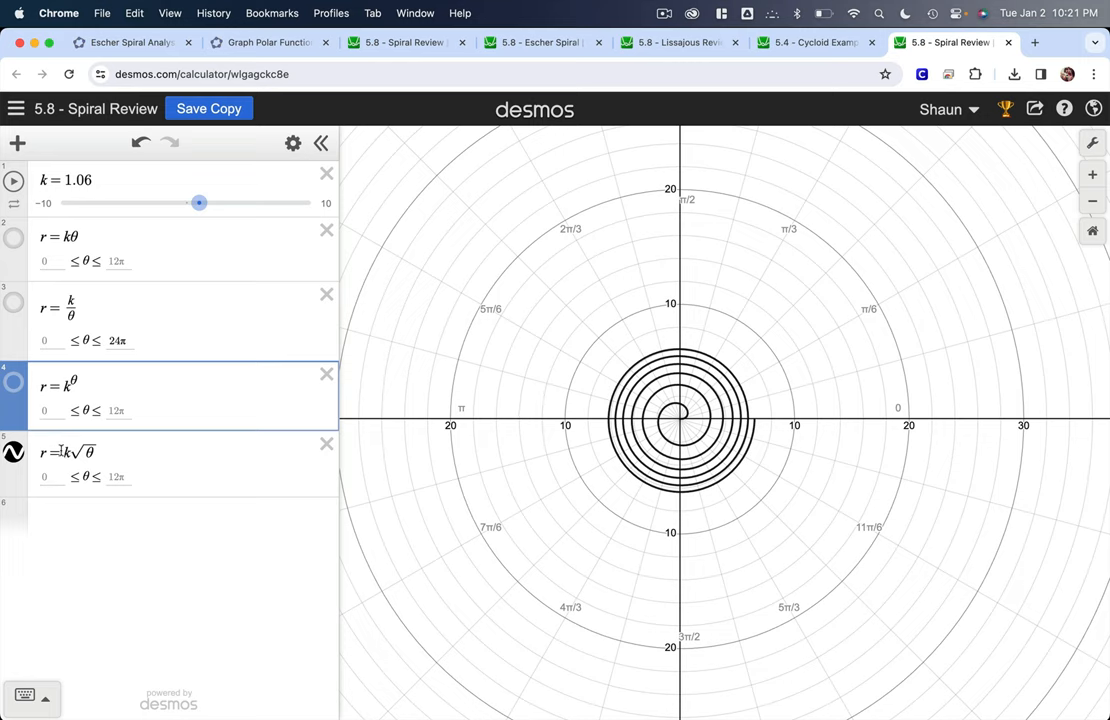
# Step: Set k of r = k√θ to 2.9 and start a blank expression beneath it
pyautogui.moveTo(199, 203); pyautogui.dragTo(214, 204)
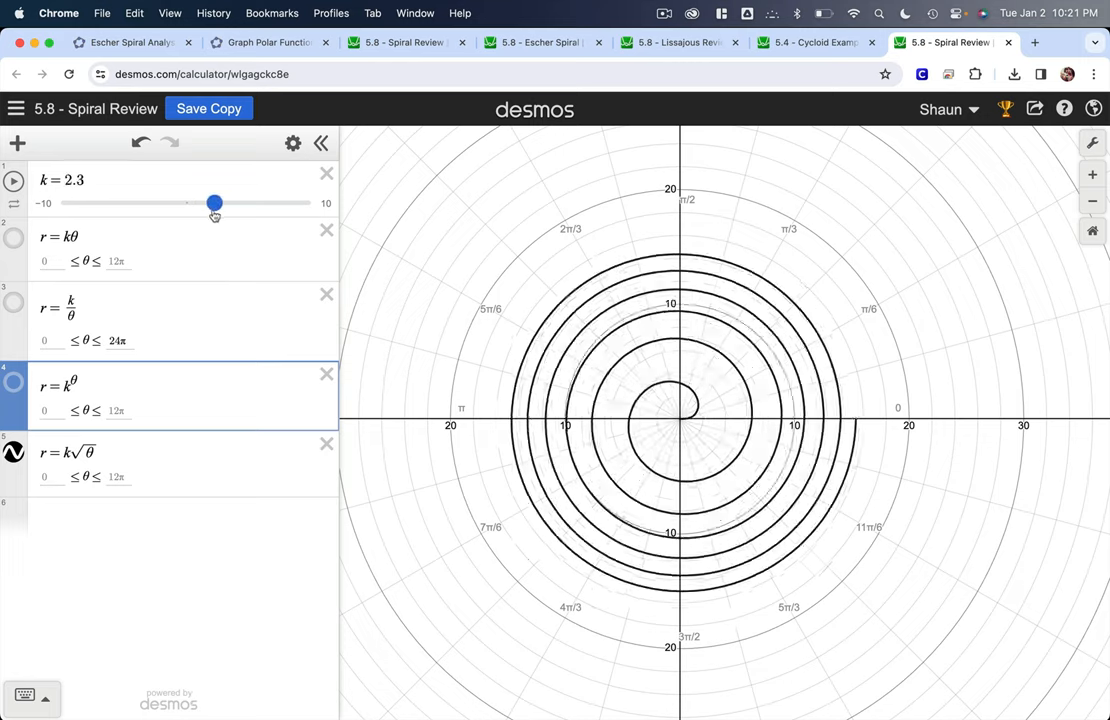
pyautogui.moveTo(214, 203); pyautogui.dragTo(161, 203)
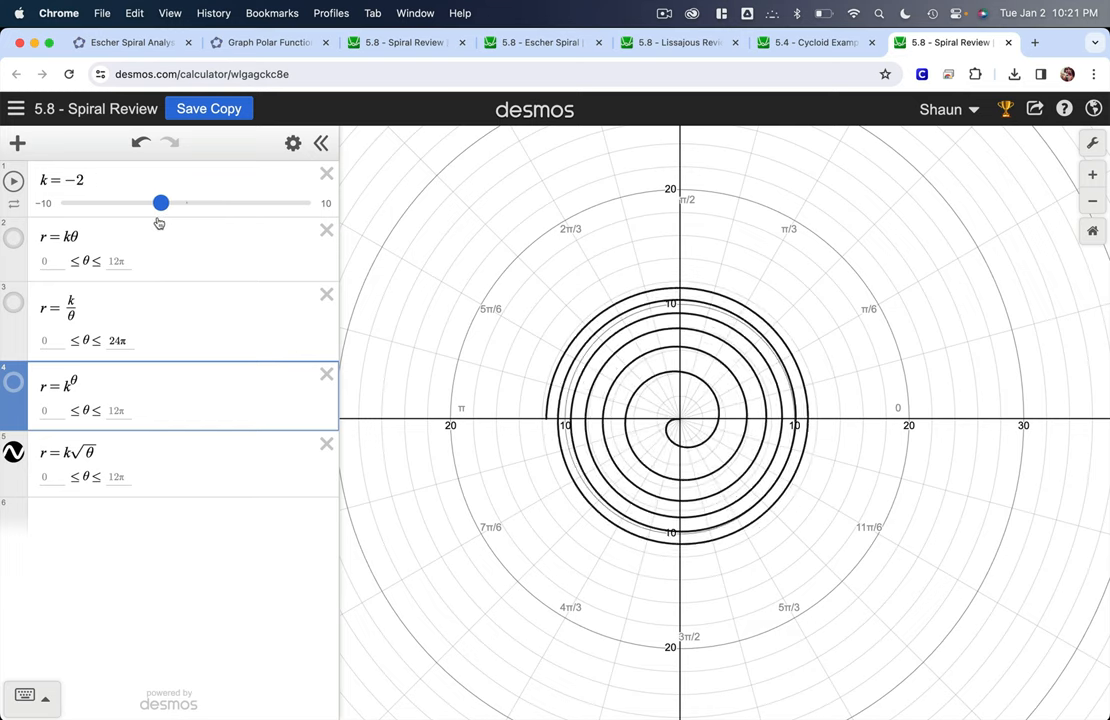
pyautogui.moveTo(161, 203); pyautogui.dragTo(222, 203)
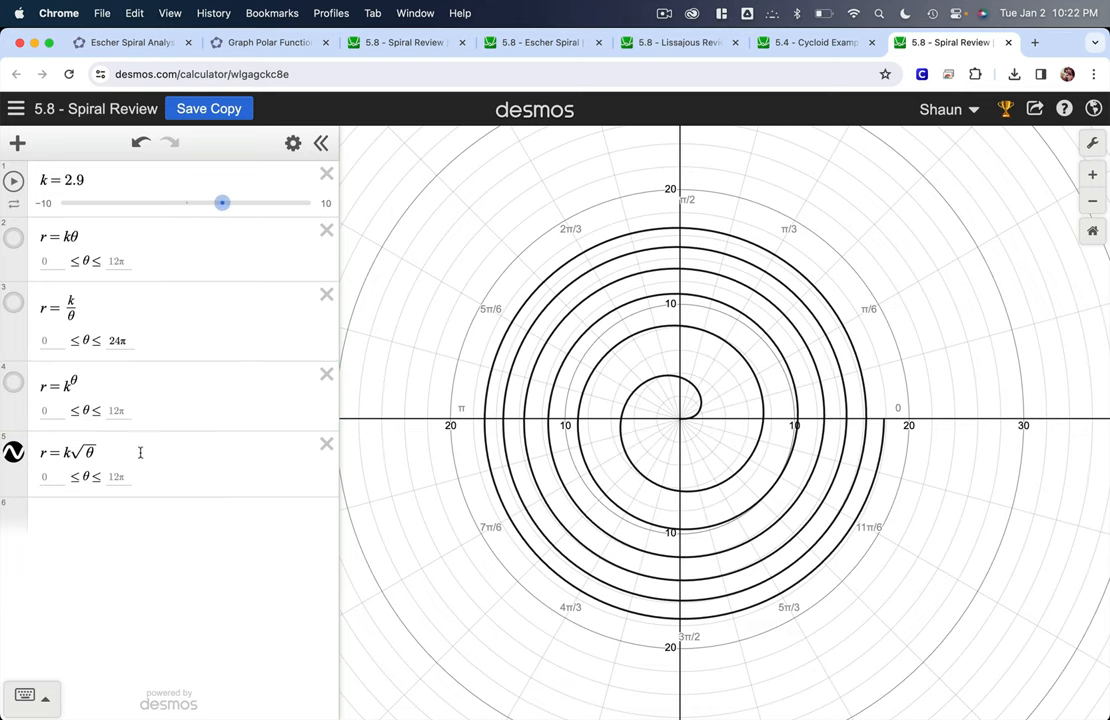
pyautogui.click(70, 452)
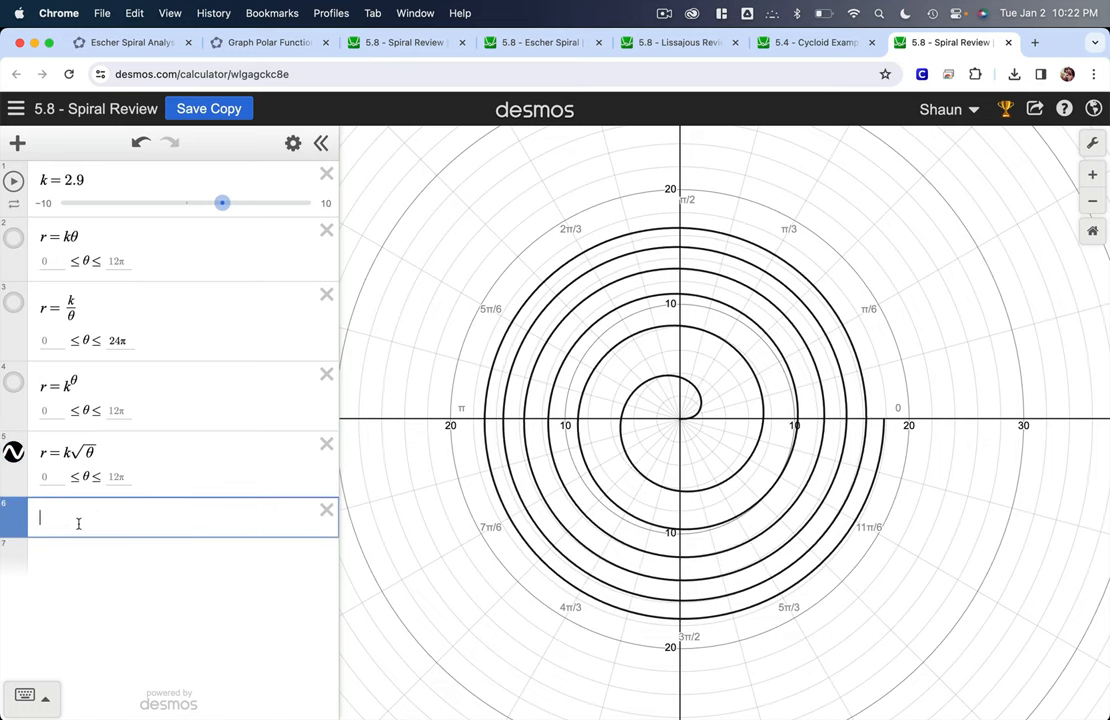
# Step: Enter r = (5/√π)·√θ in the new row with 0 ≤ θ ≤ 12π
pyautogui.write('r=')
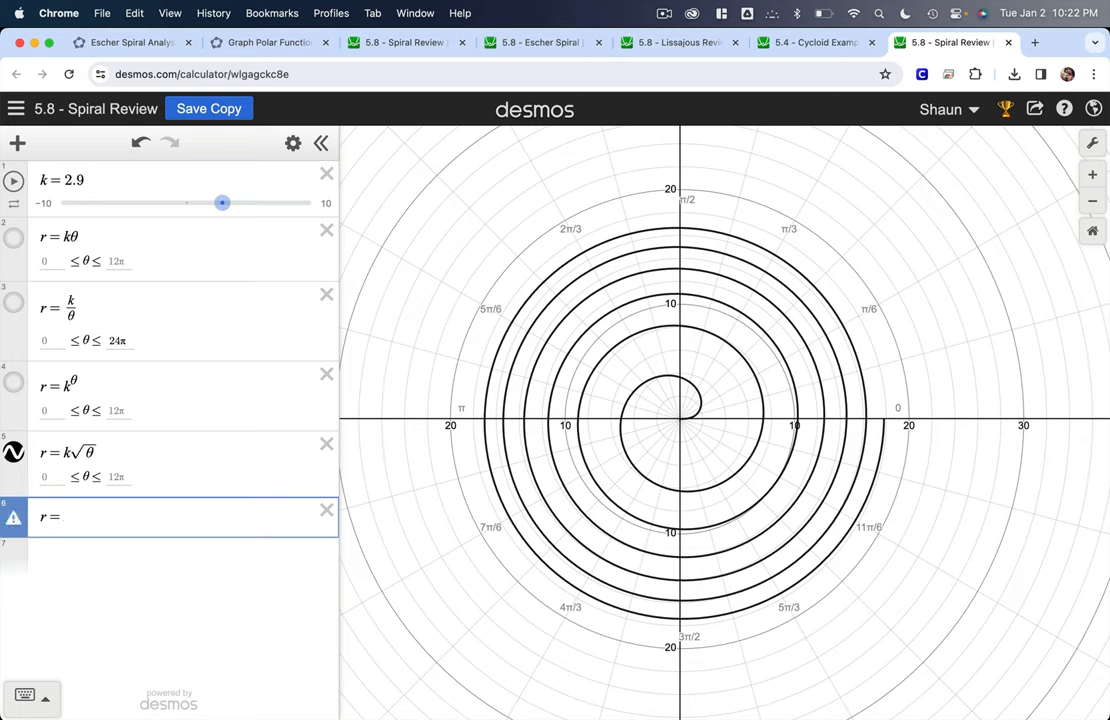
pyautogui.write('(5/√π')
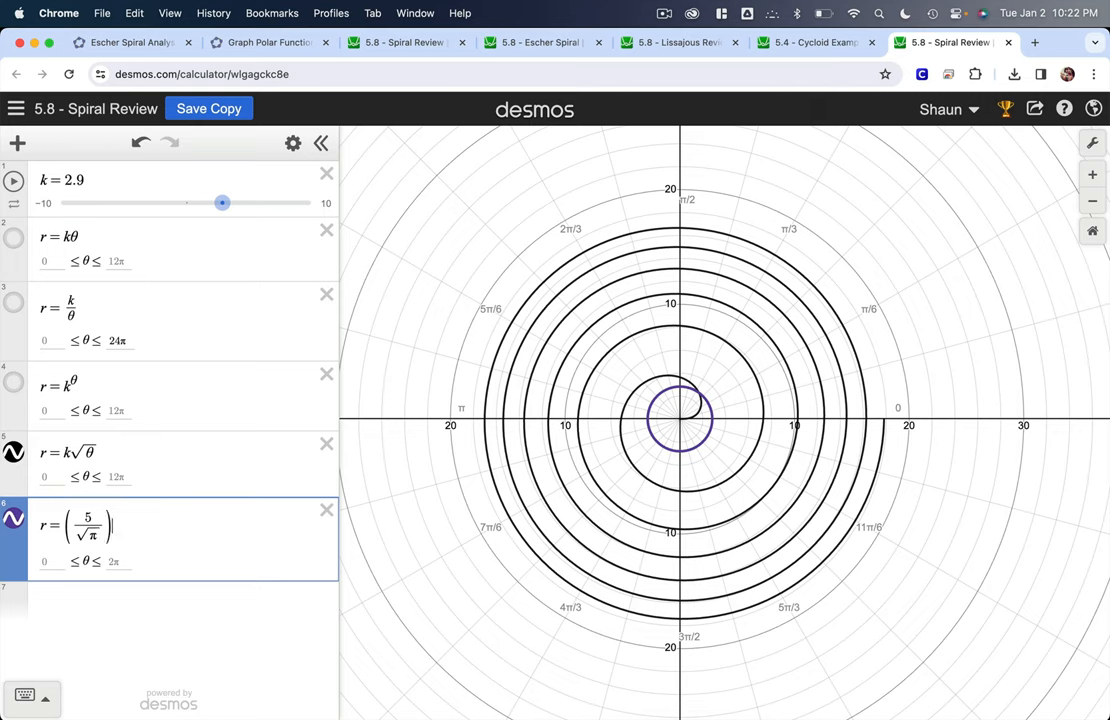
pyautogui.write('·thet')
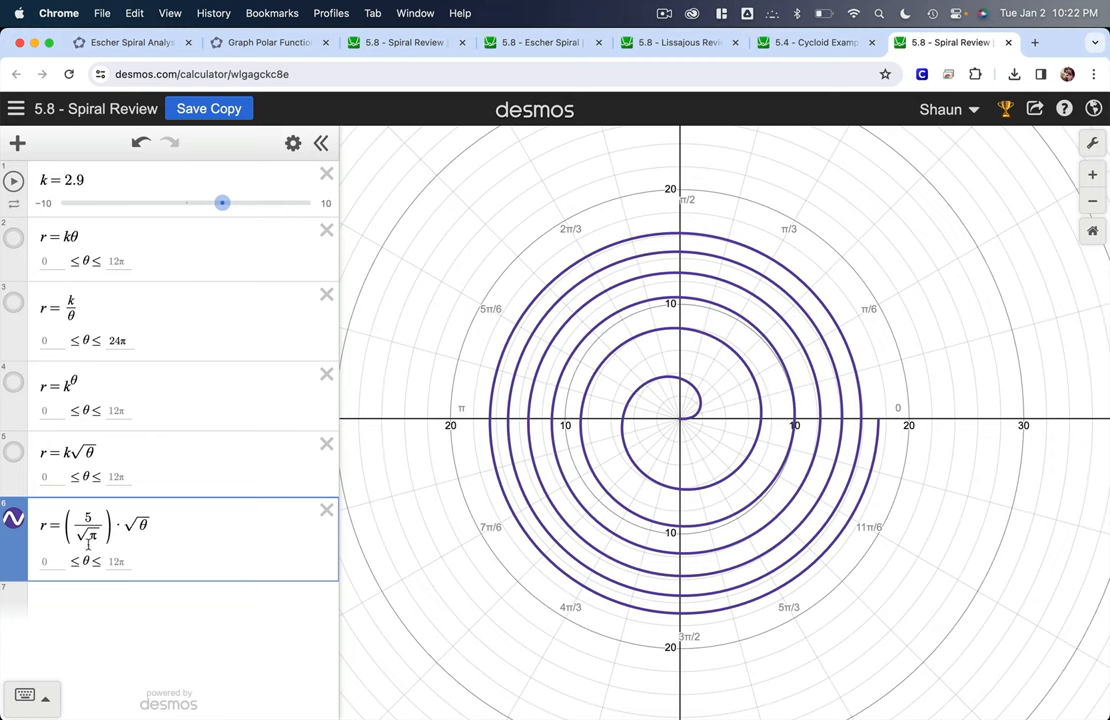
pyautogui.moveTo(644, 408)
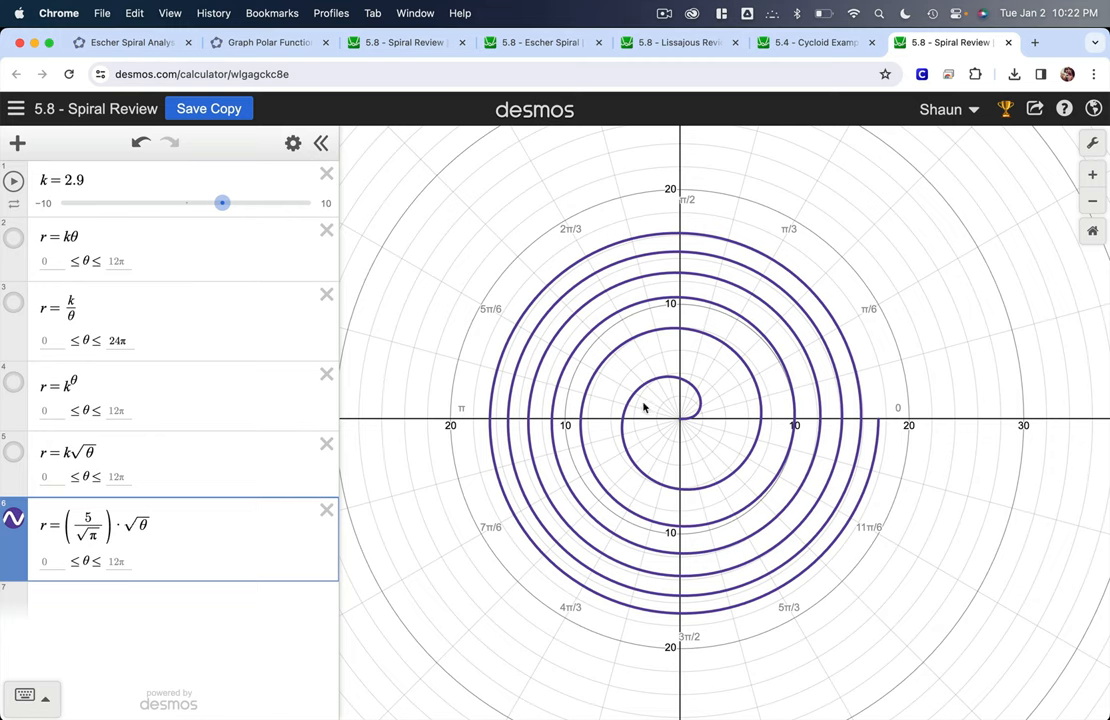
pyautogui.moveTo(625, 421)
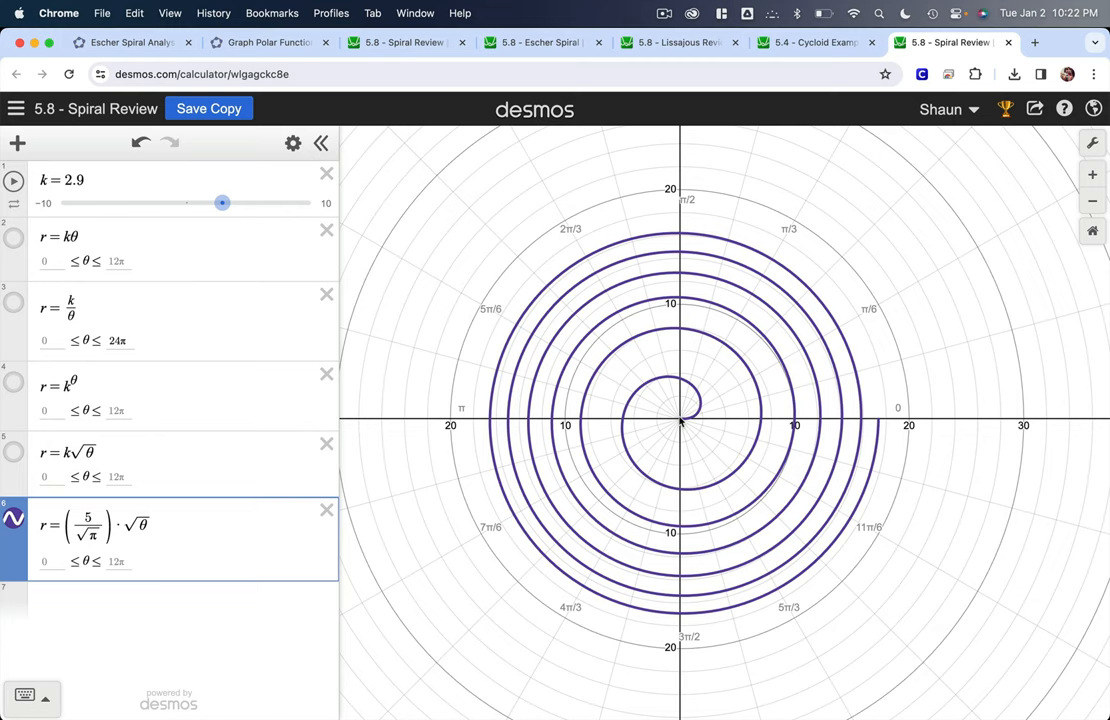
pyautogui.moveTo(648, 390)
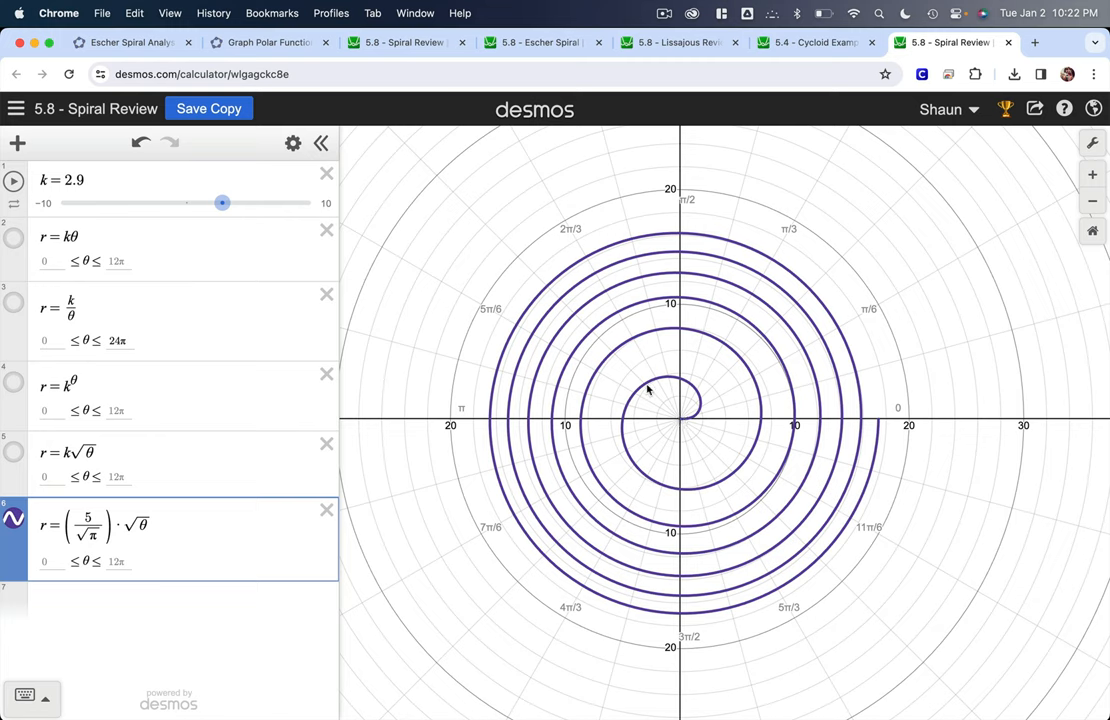
pyautogui.moveTo(715, 492)
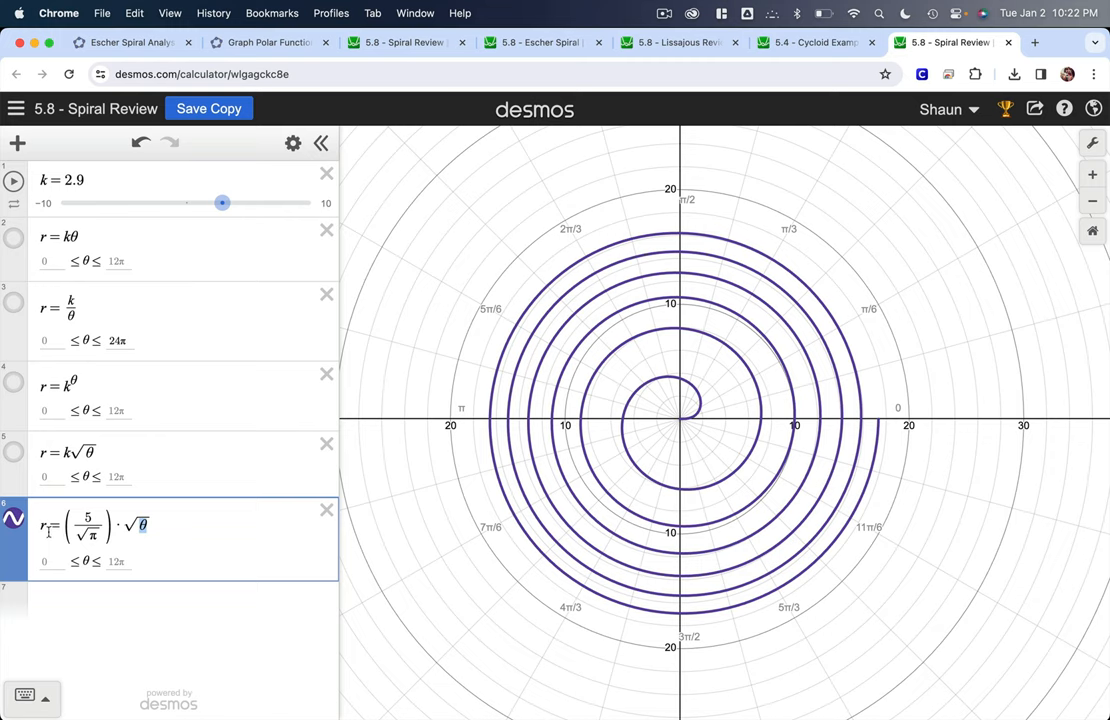
pyautogui.moveTo(578, 563)
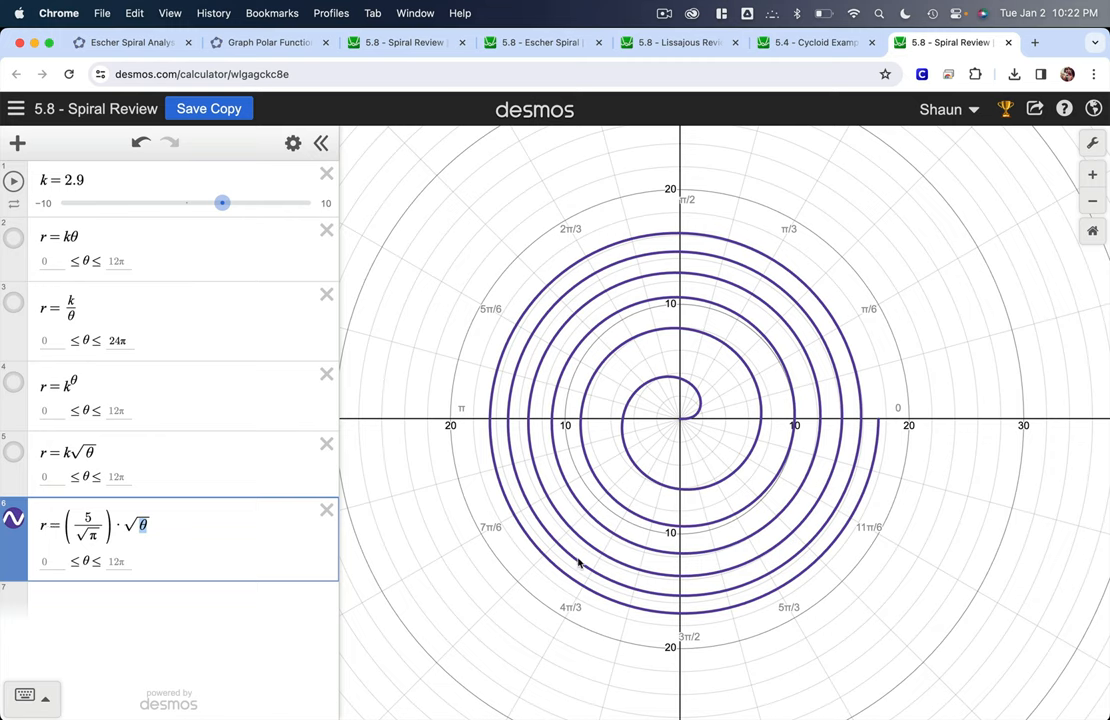
pyautogui.moveTo(419, 530)
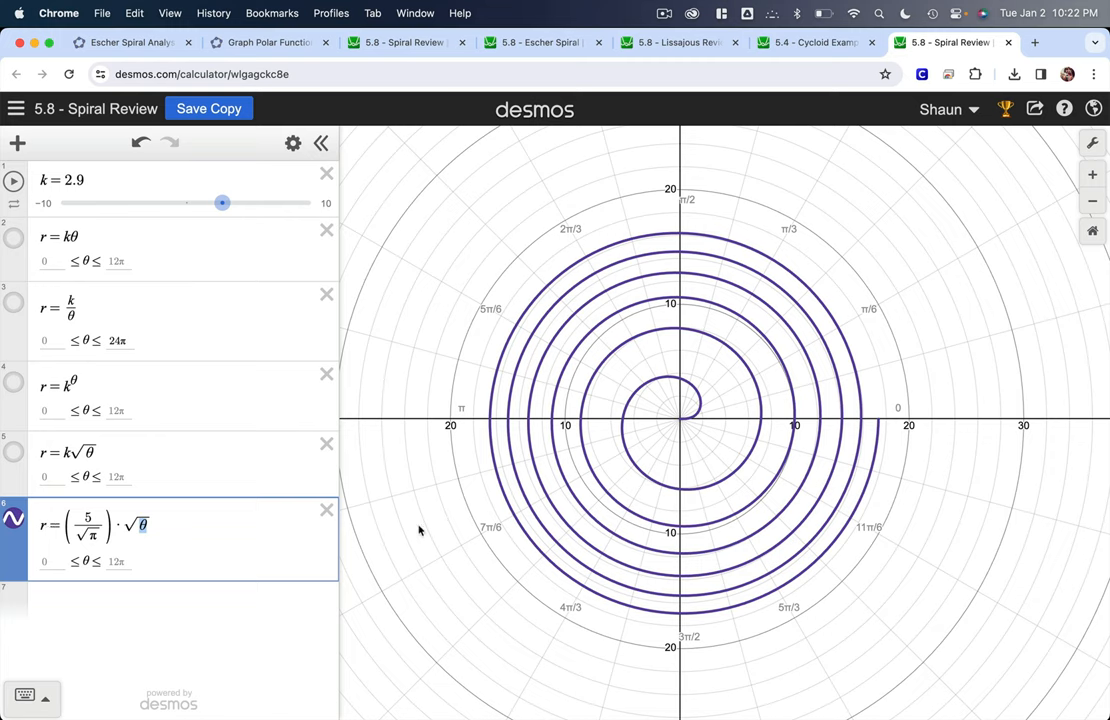